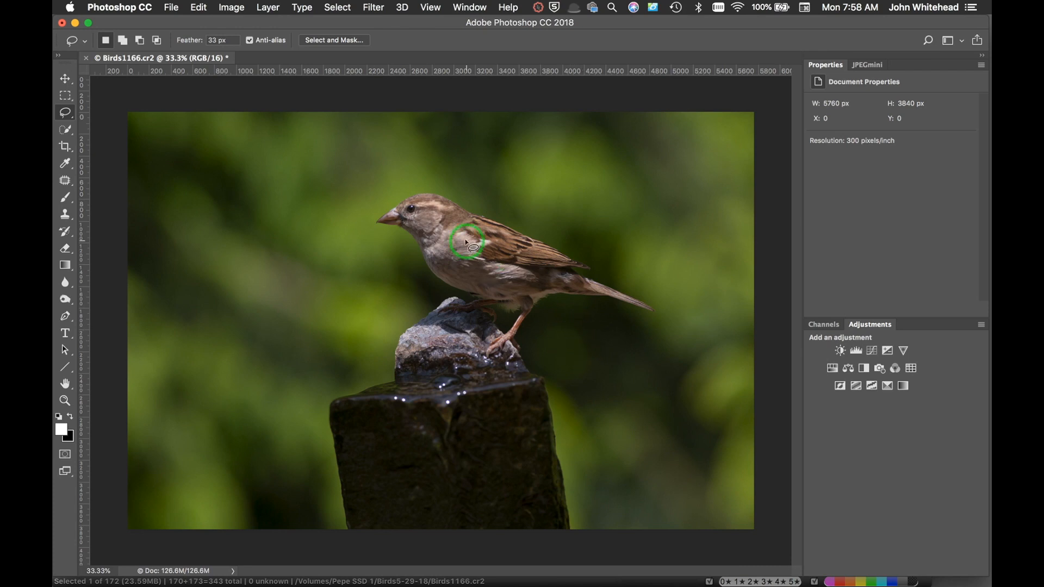
# Switch between the Lasso and Quick Selection tools, ending with Quick Selection active.
pyautogui.click(336, 8)
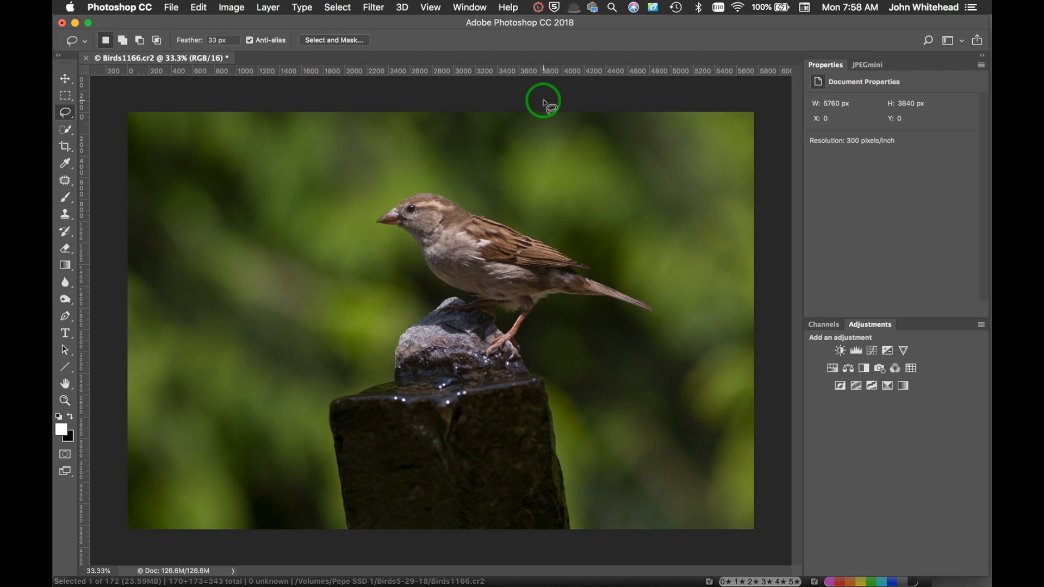
pyautogui.moveTo(85, 135)
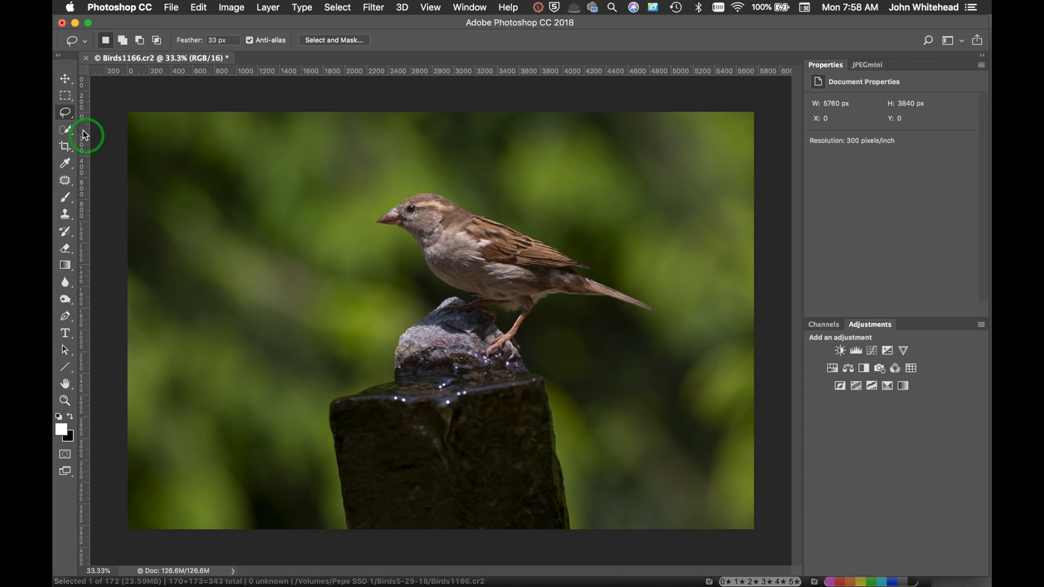
pyautogui.moveTo(65, 113)
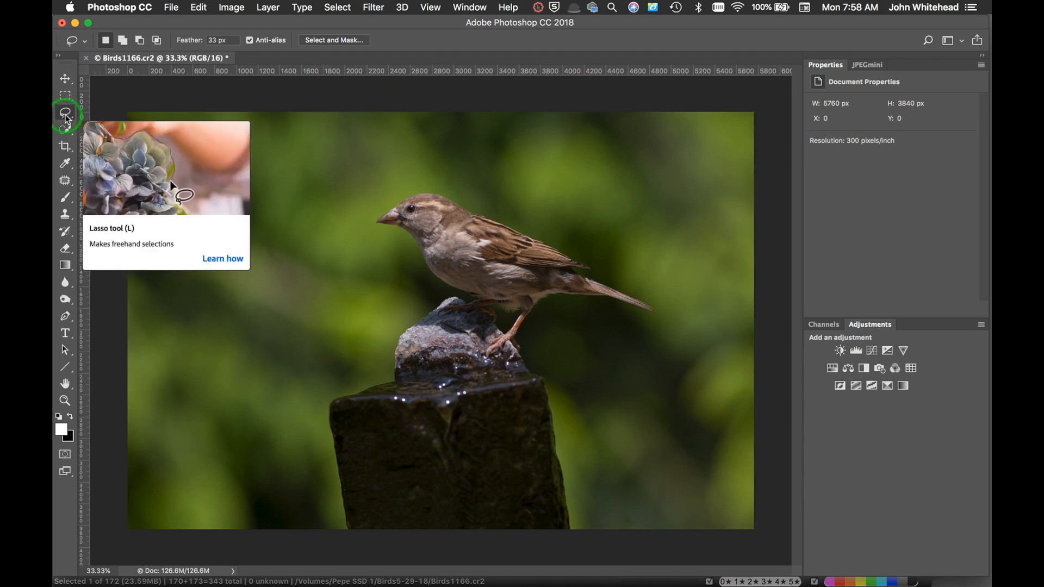
pyautogui.moveTo(395, 205)
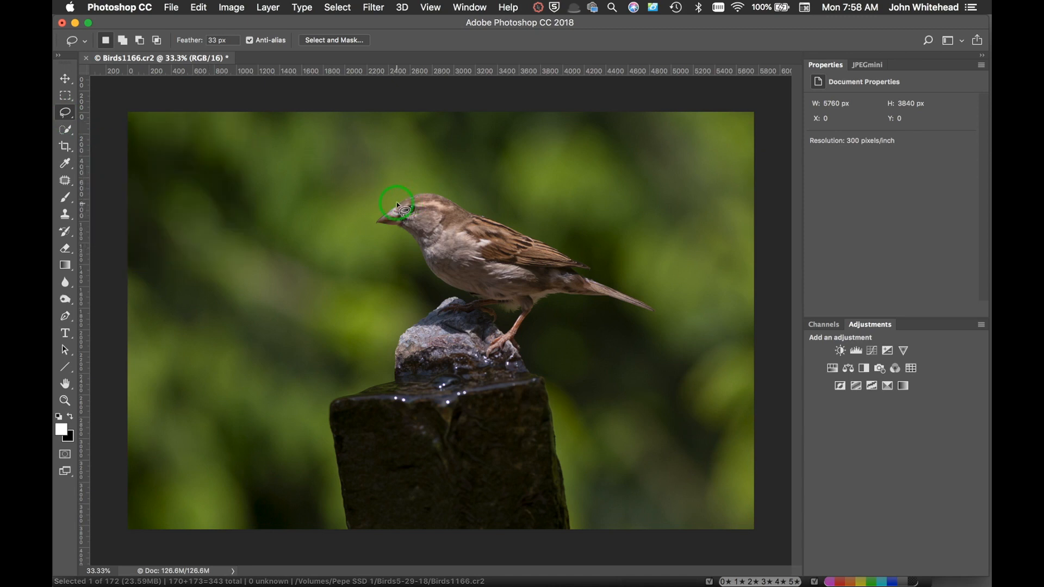
pyautogui.moveTo(322, 218)
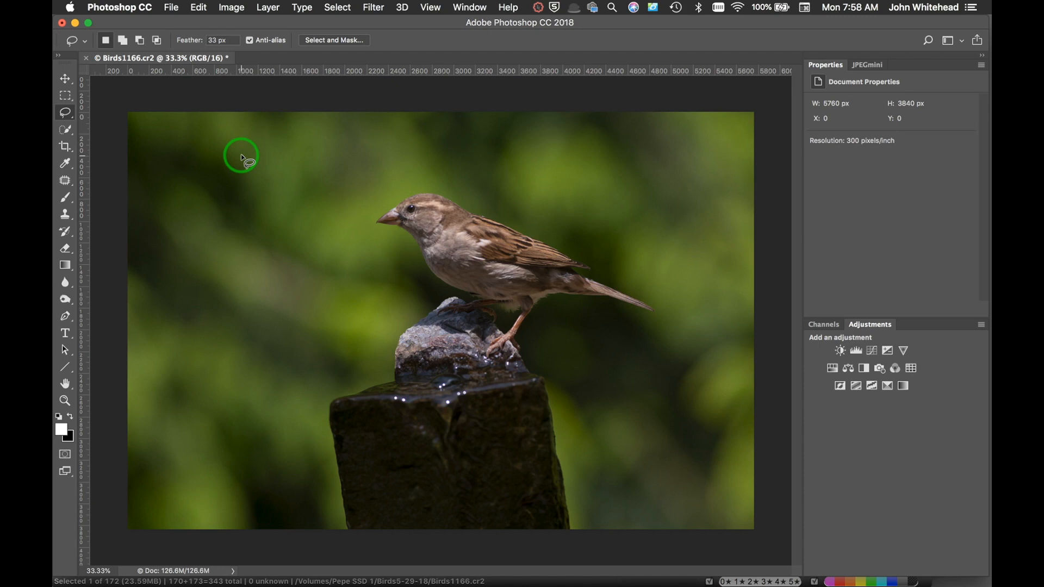
pyautogui.moveTo(113, 116)
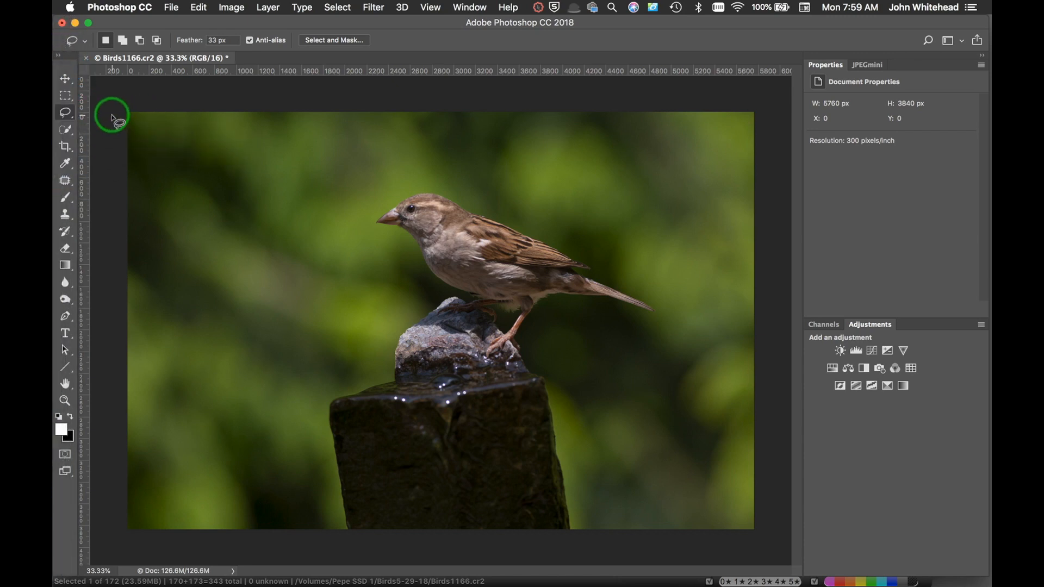
pyautogui.click(65, 112)
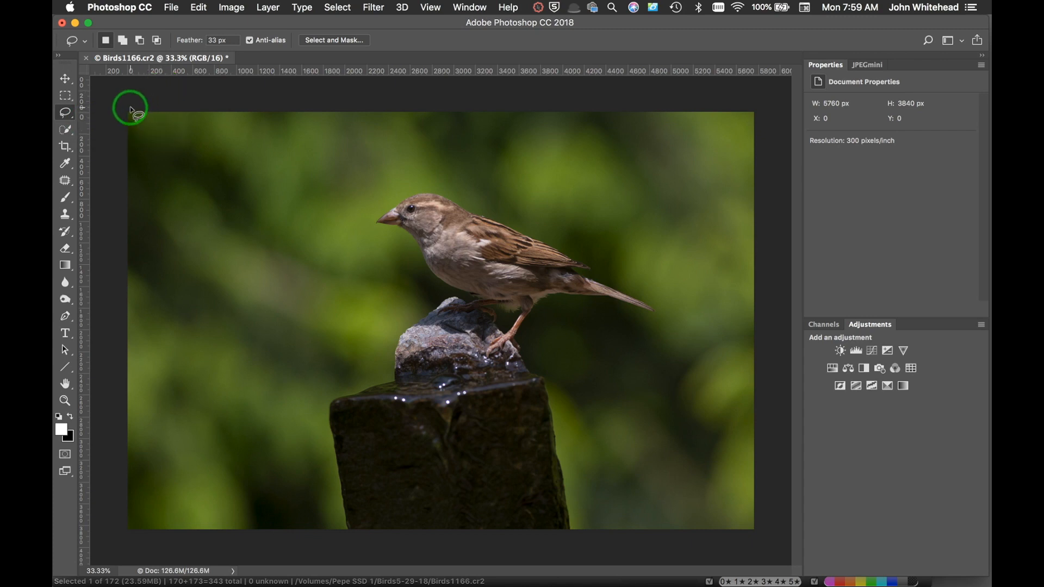
pyautogui.click(65, 129)
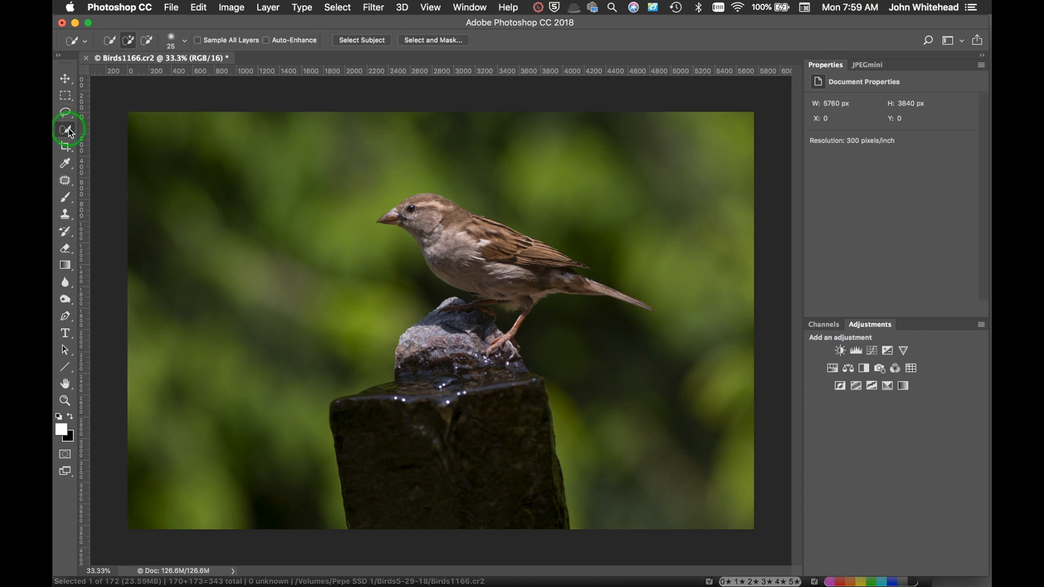
pyautogui.click(66, 128)
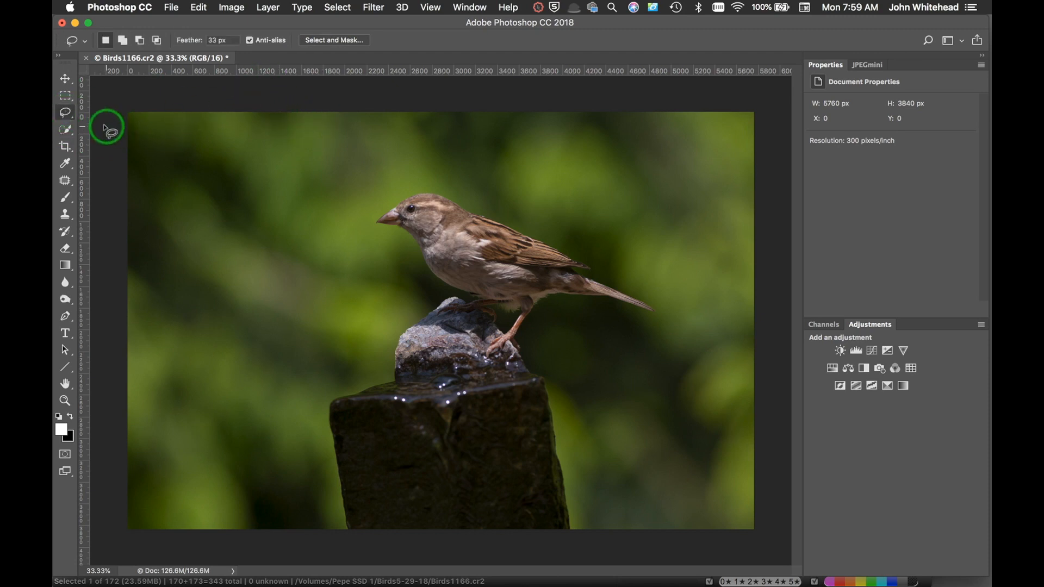
pyautogui.moveTo(300, 113)
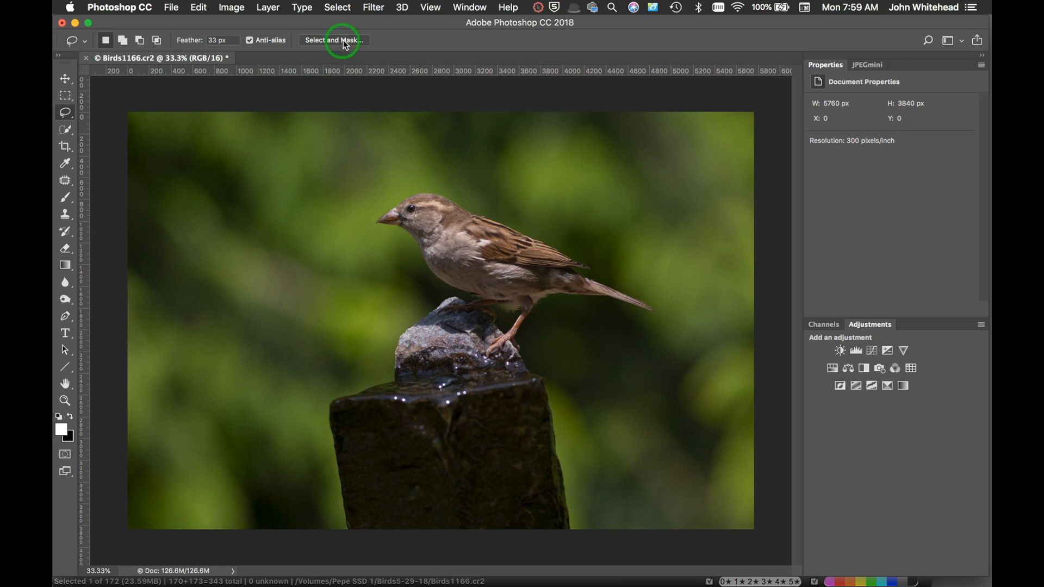
pyautogui.click(65, 129)
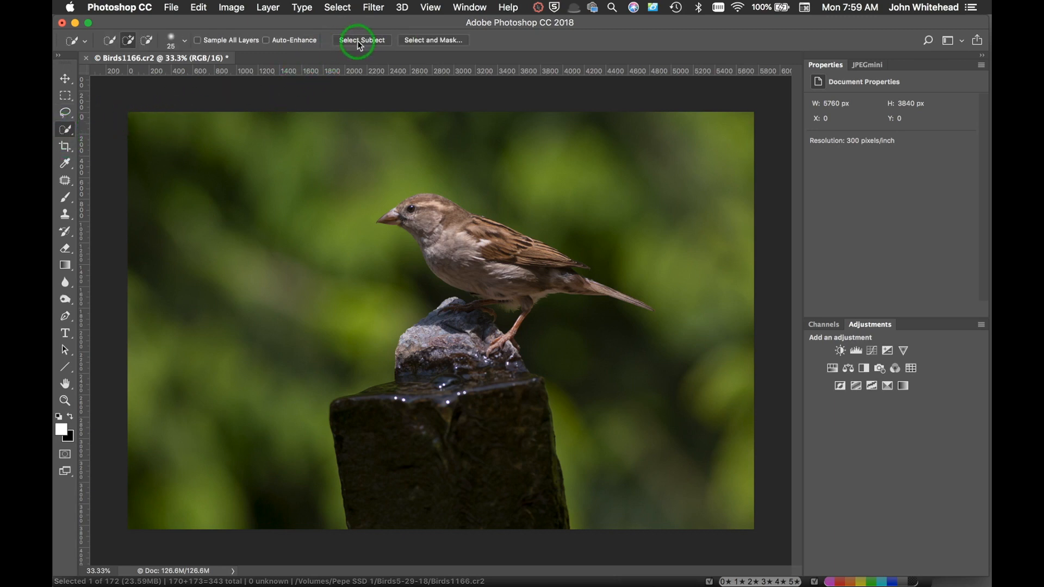
pyautogui.moveTo(361, 40)
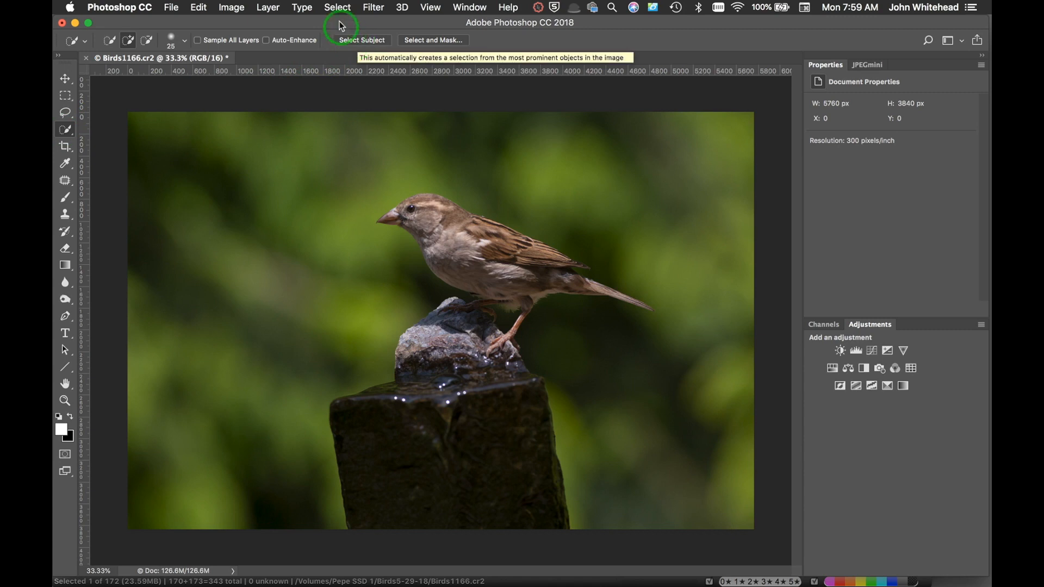
# Review the Select menu's Subject and Focus Area commands without choosing one.
pyautogui.click(337, 7)
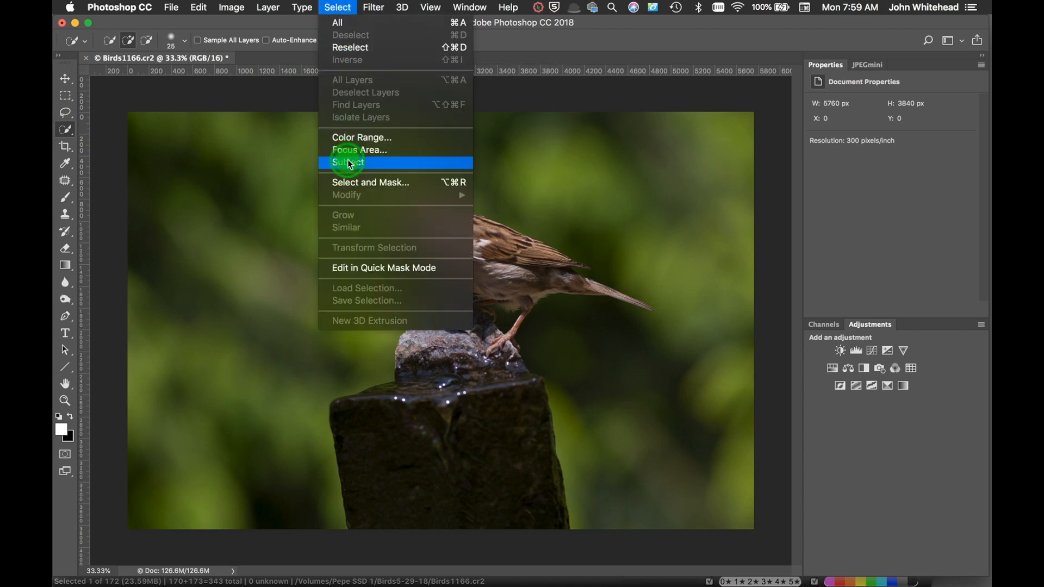
pyautogui.click(348, 162)
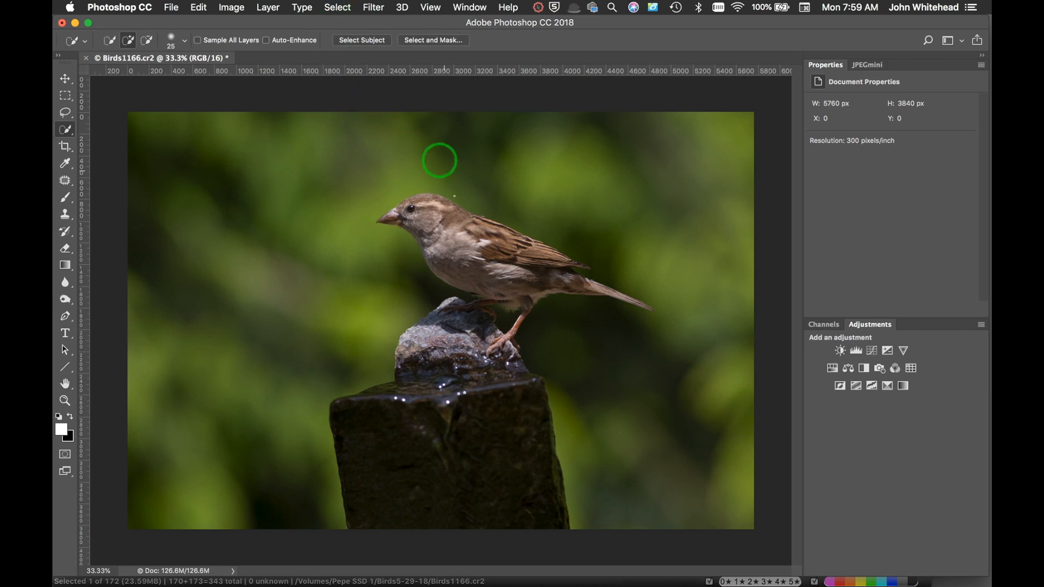
pyautogui.click(337, 8)
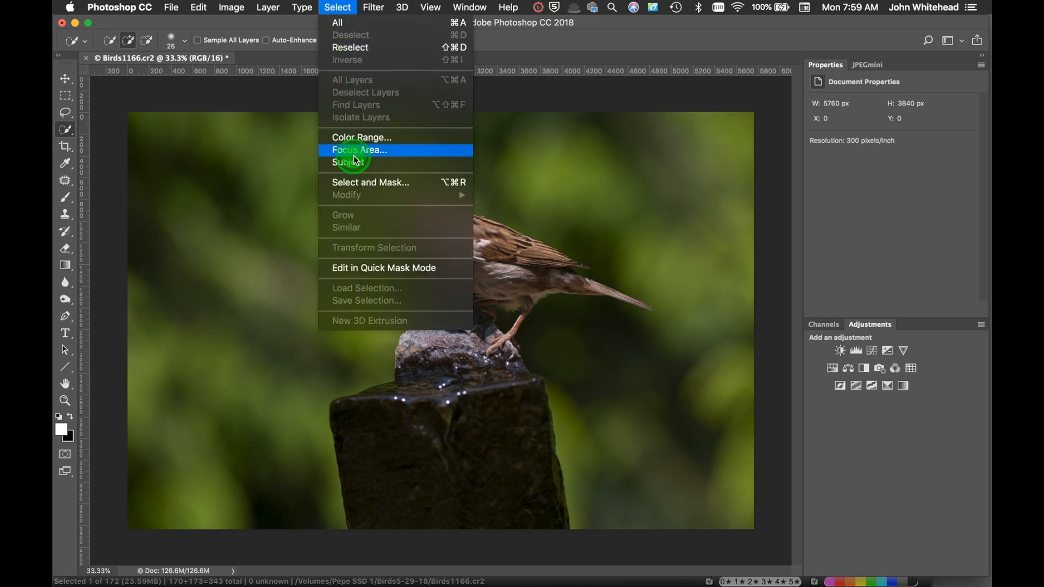
pyautogui.click(345, 162)
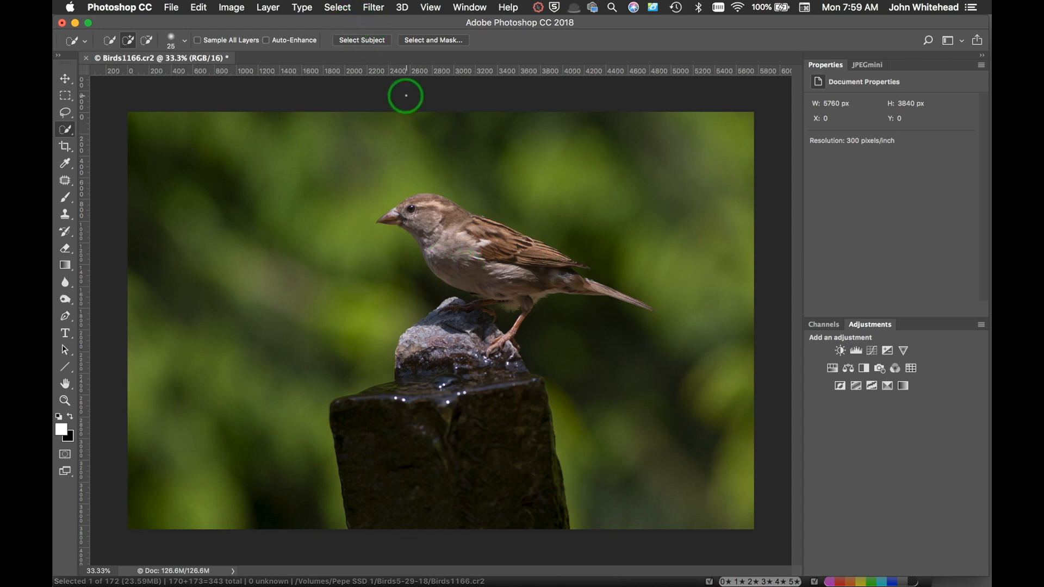
pyautogui.moveTo(386, 85)
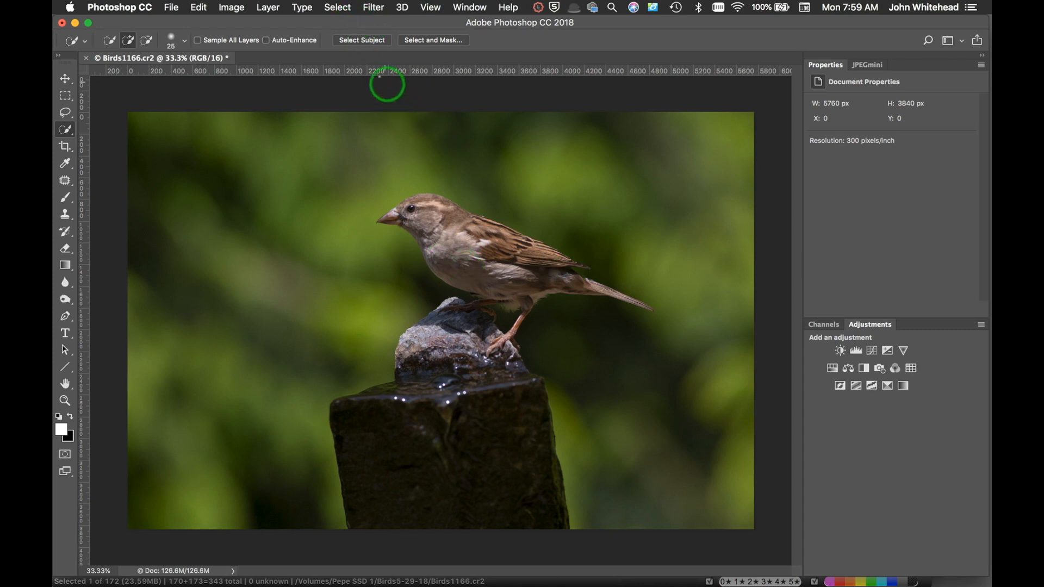
pyautogui.moveTo(361, 40)
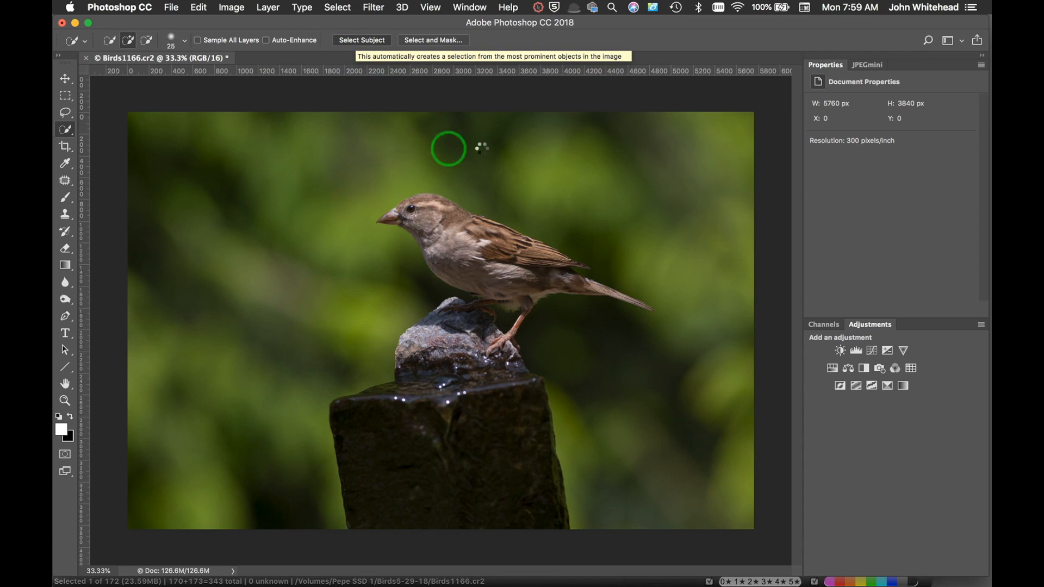
pyautogui.moveTo(556, 148)
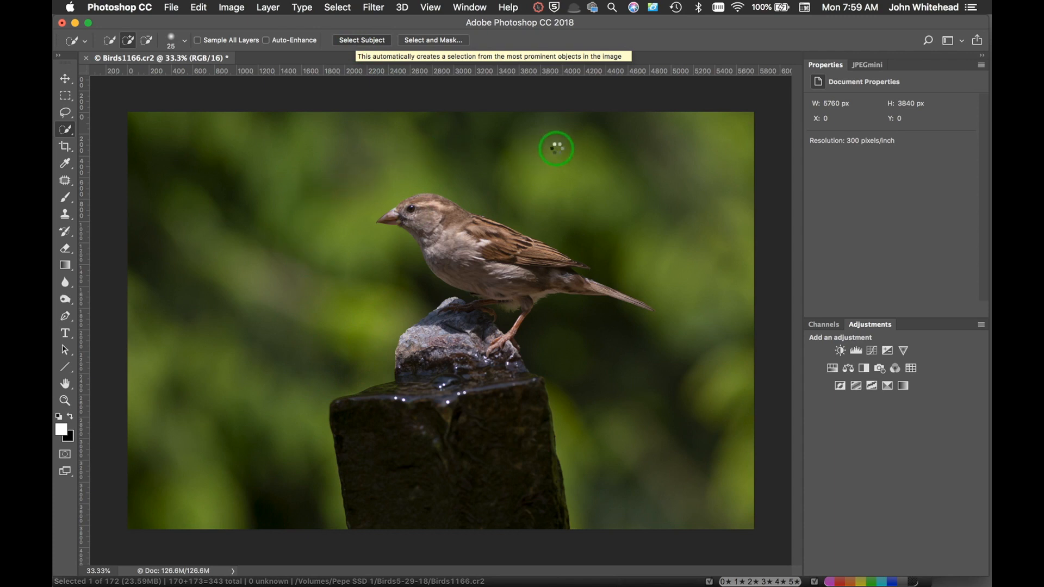
# Apply Focus Area so the in-focus sparrow becomes the active selection.
pyautogui.click(361, 40)
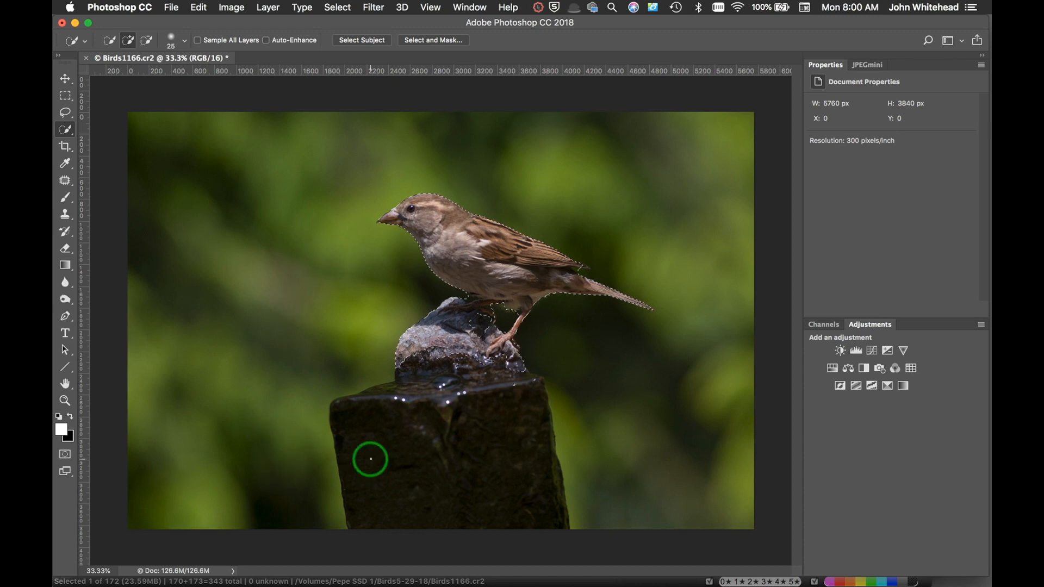
pyautogui.moveTo(475, 469)
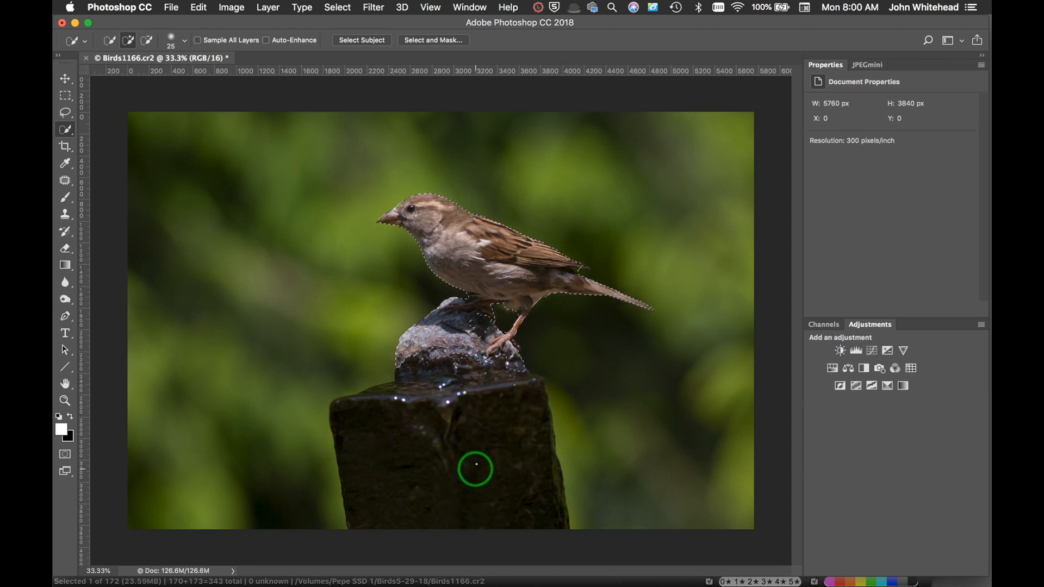
pyautogui.moveTo(507, 410)
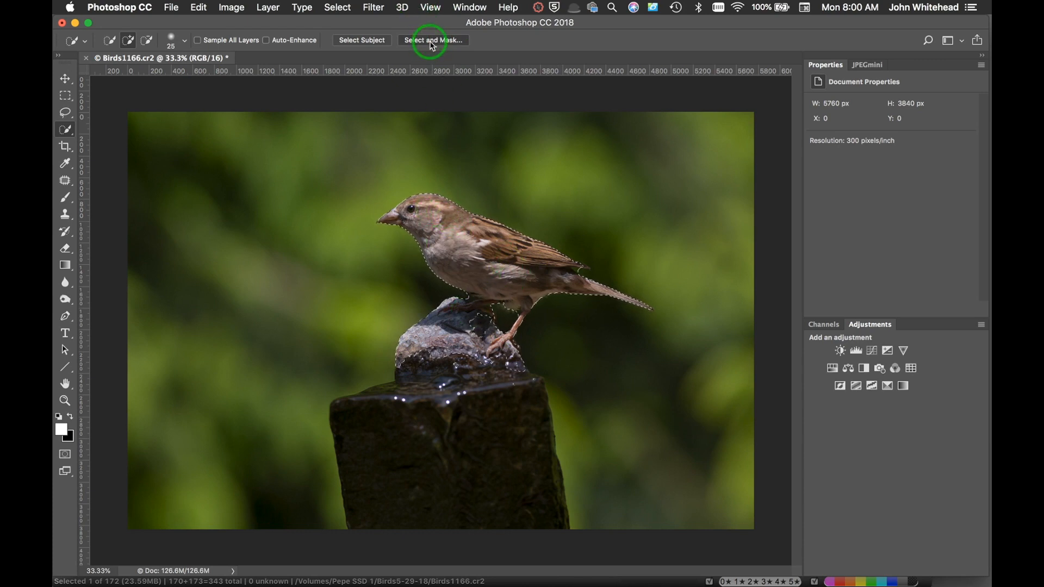
pyautogui.click(432, 40)
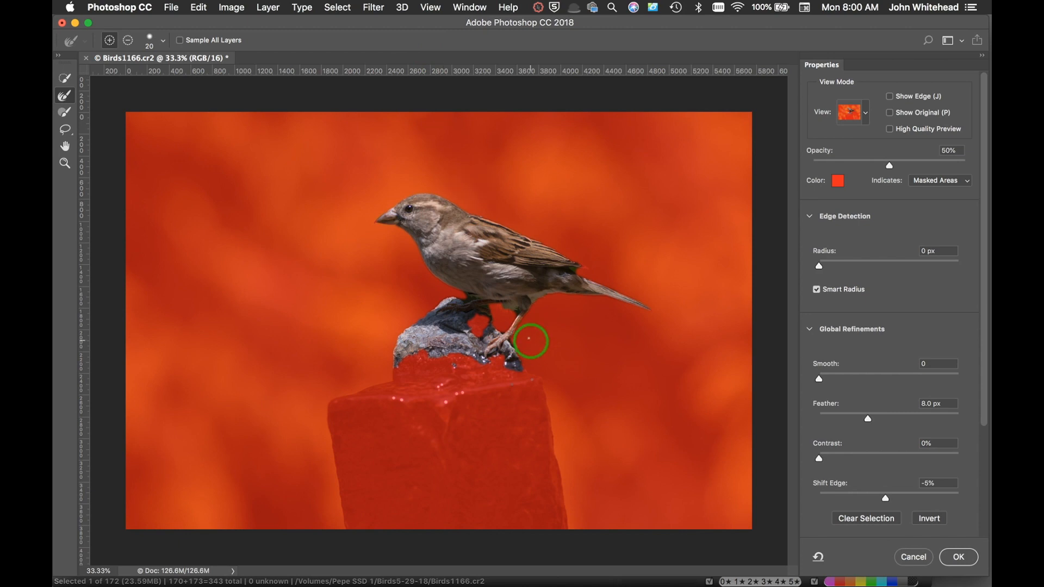
pyautogui.moveTo(531, 341); pyautogui.dragTo(526, 221)
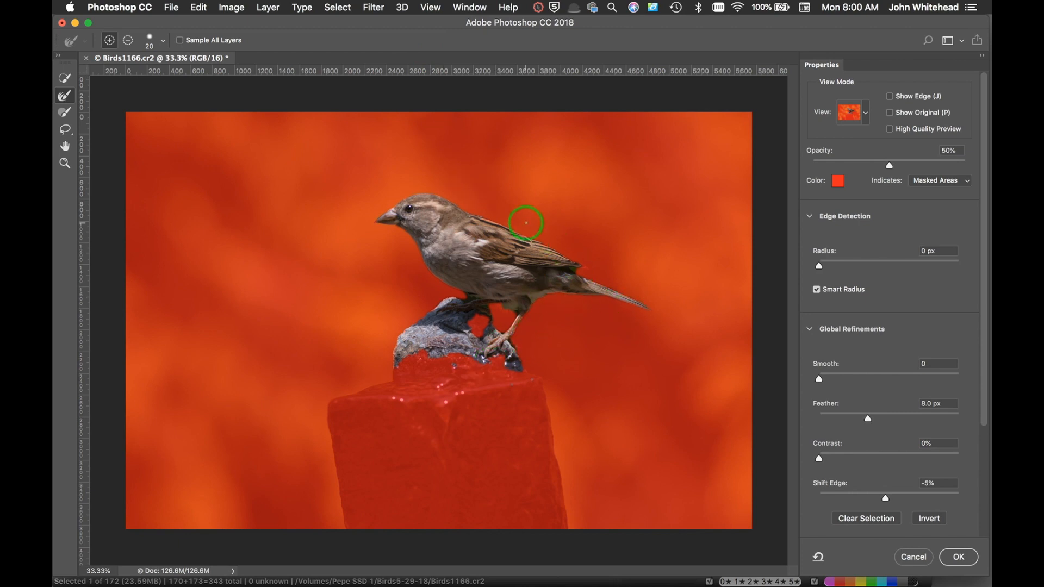
pyautogui.moveTo(511, 166)
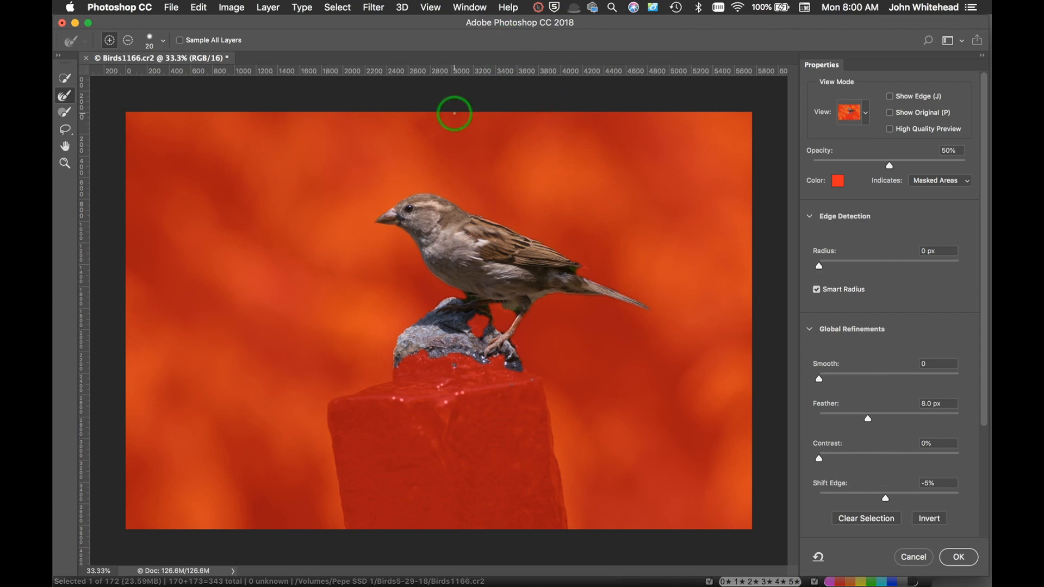
pyautogui.moveTo(591, 143)
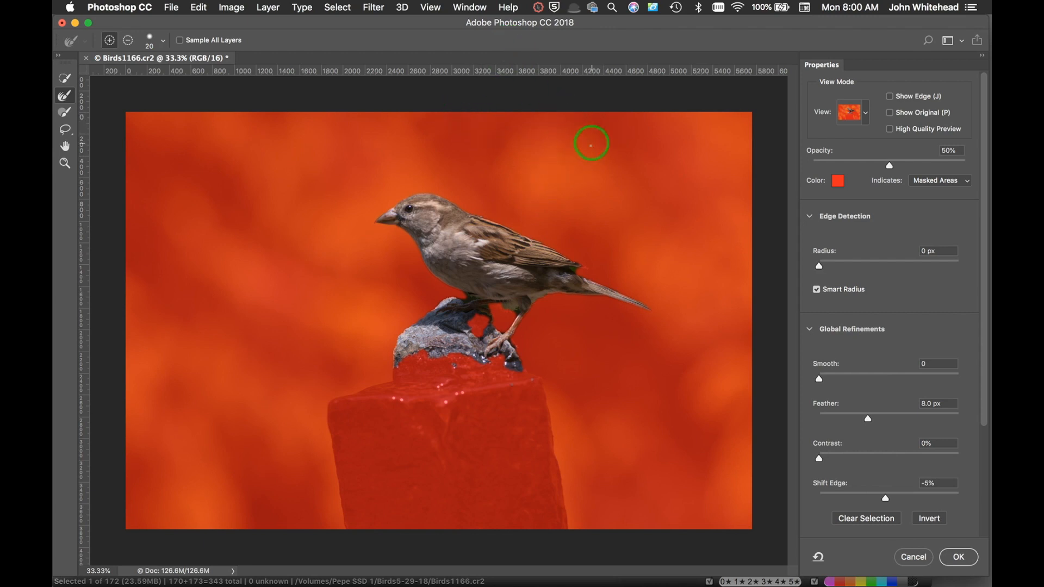
pyautogui.moveTo(570, 142)
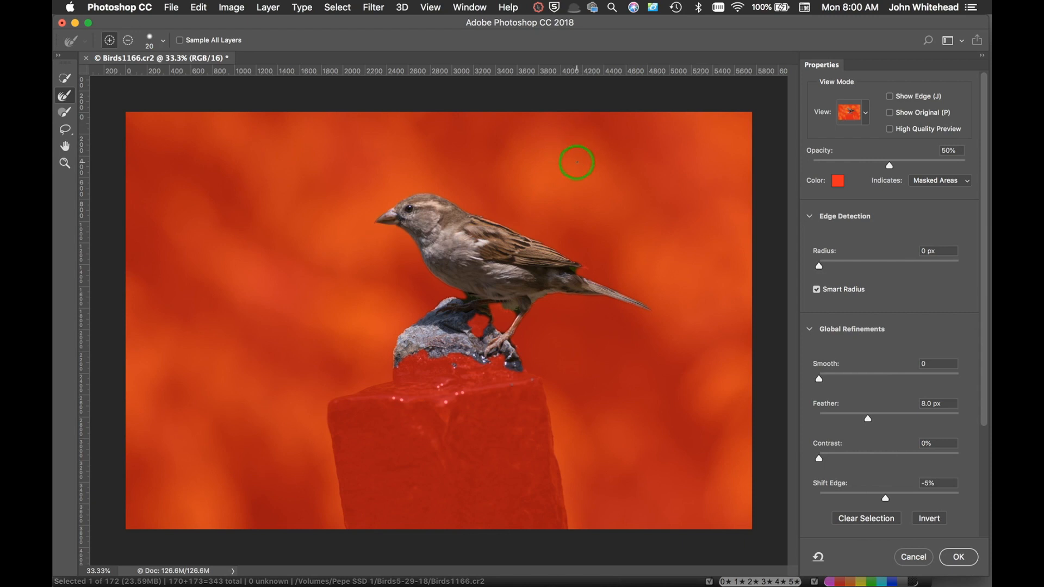
pyautogui.click(956, 557)
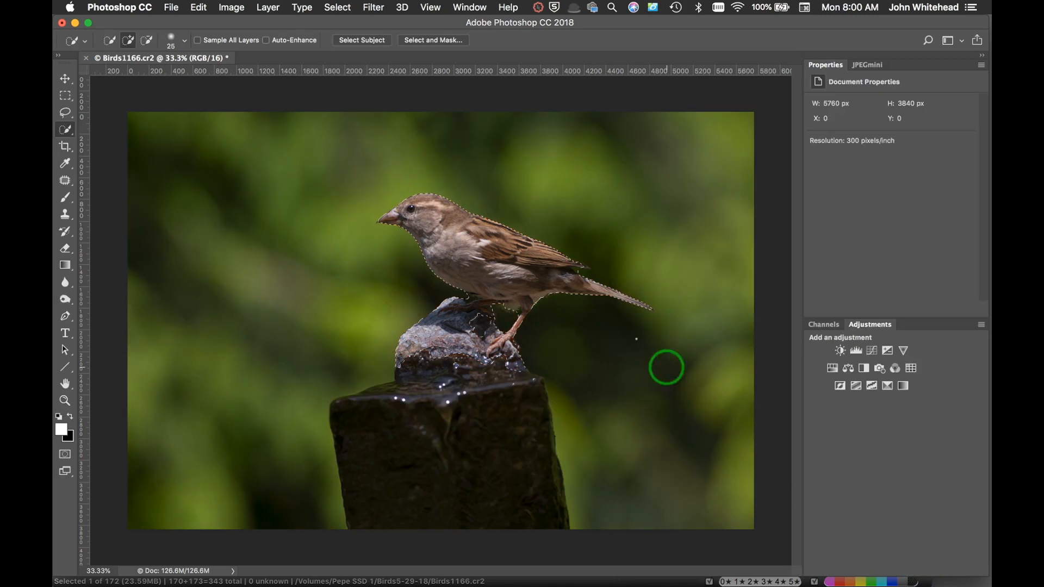
pyautogui.moveTo(445, 84)
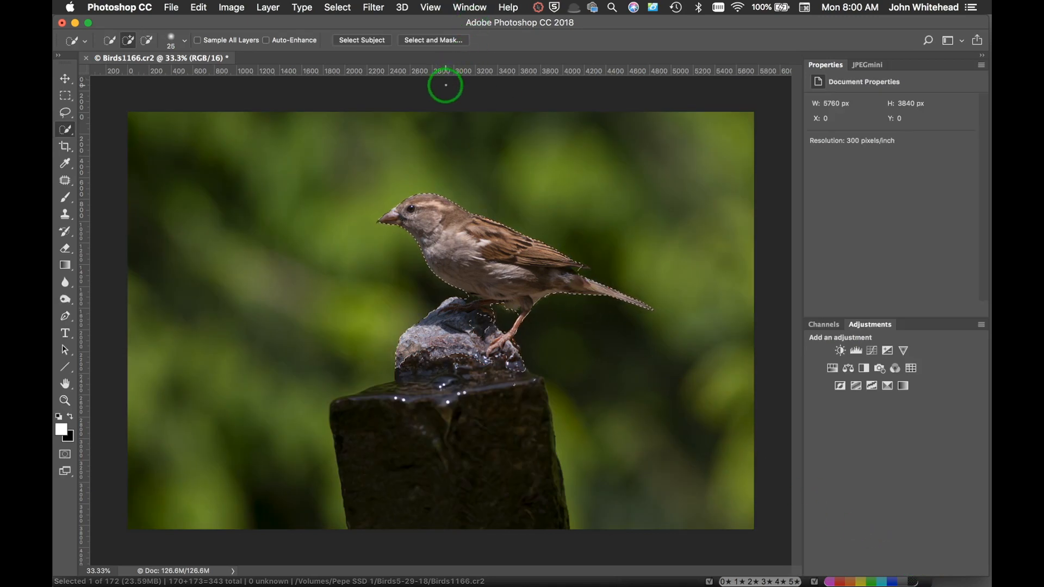
# Deselect with Cmd+D and launch Select > Focus Area on the sparrow photo.
pyautogui.press('cmd+d')
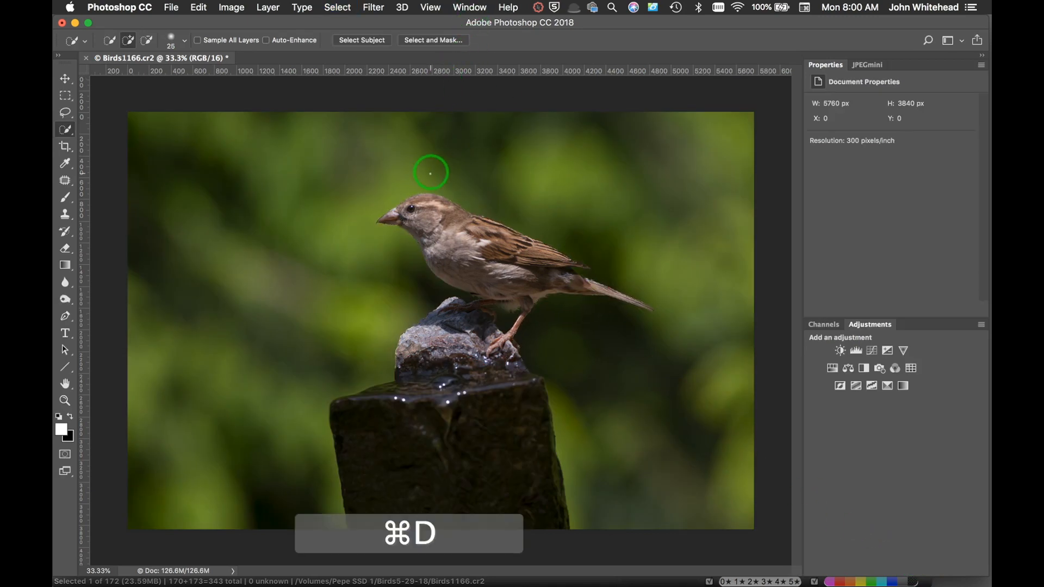
pyautogui.click(337, 7)
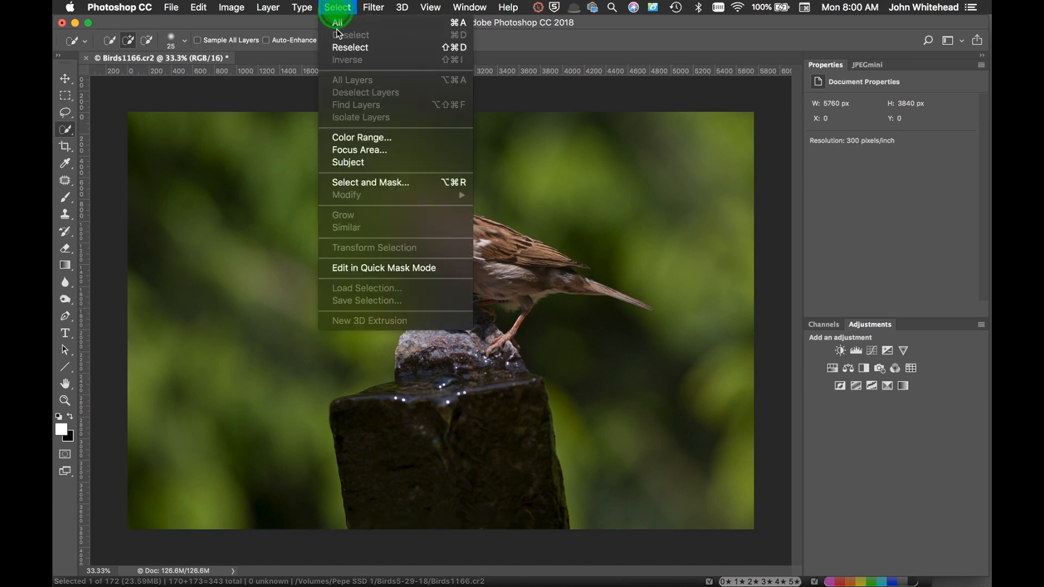
pyautogui.click(358, 150)
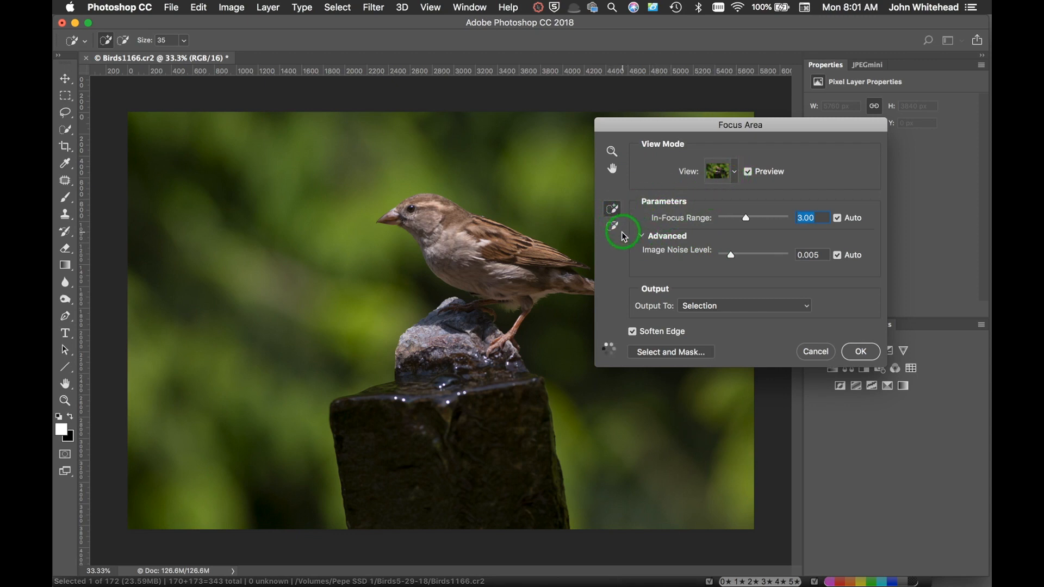
pyautogui.moveTo(611, 225)
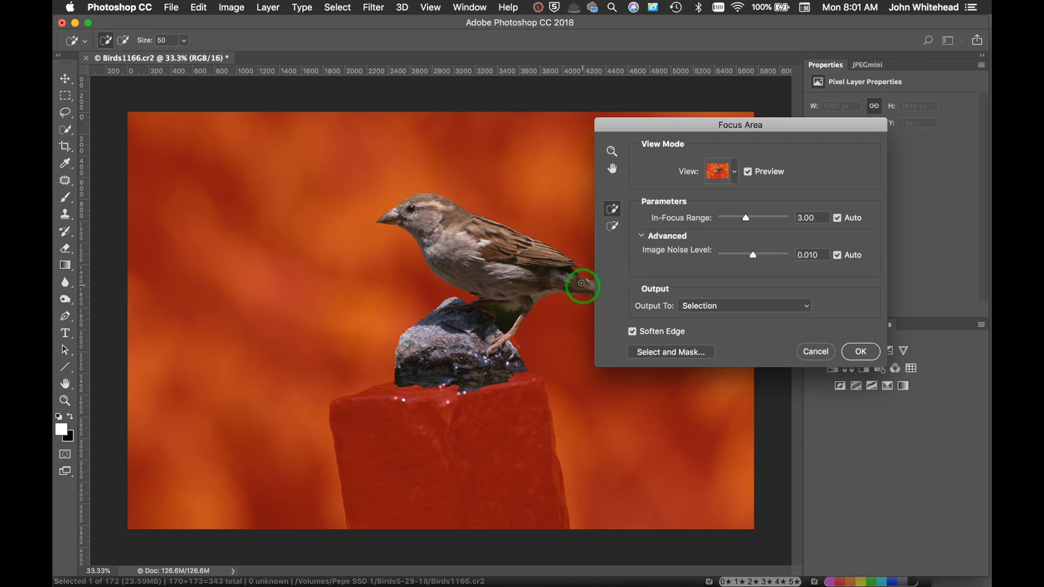
pyautogui.moveTo(667, 272)
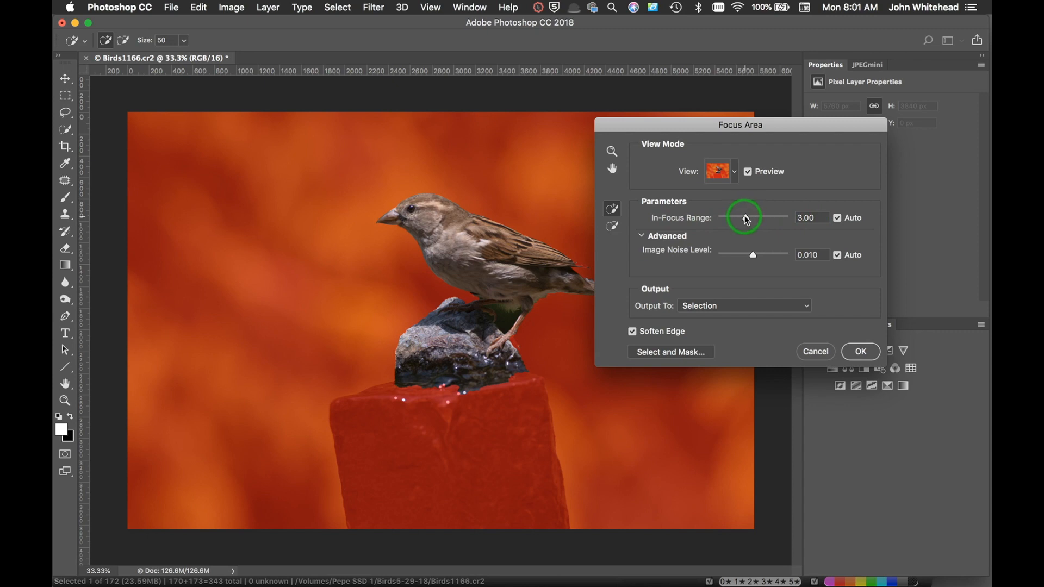
# Raise In-Focus Range to 4.91 and brush the post into the focus preview.
pyautogui.moveTo(743, 217); pyautogui.dragTo(751, 221)
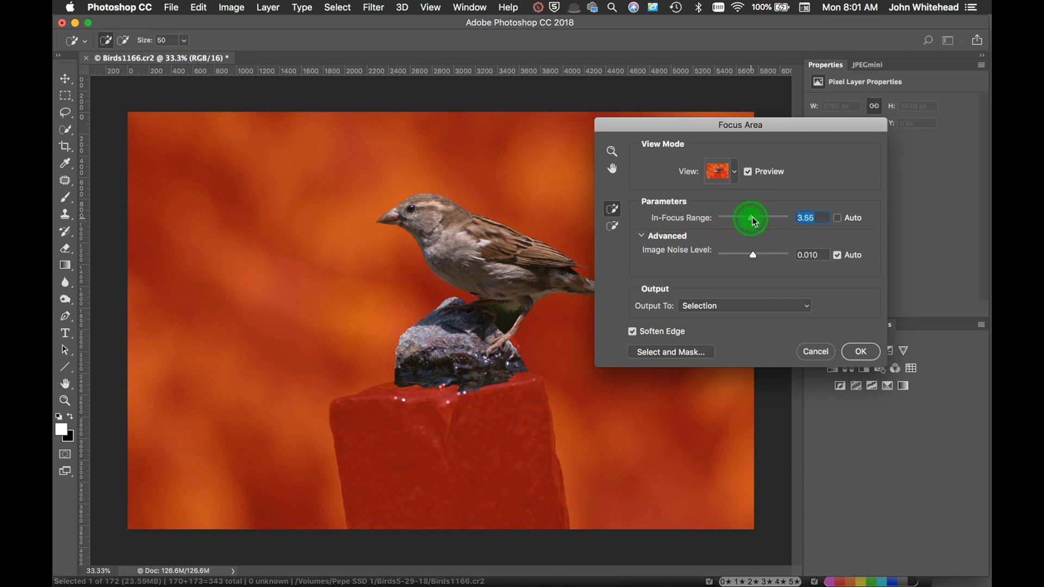
pyautogui.moveTo(751, 217); pyautogui.dragTo(763, 217)
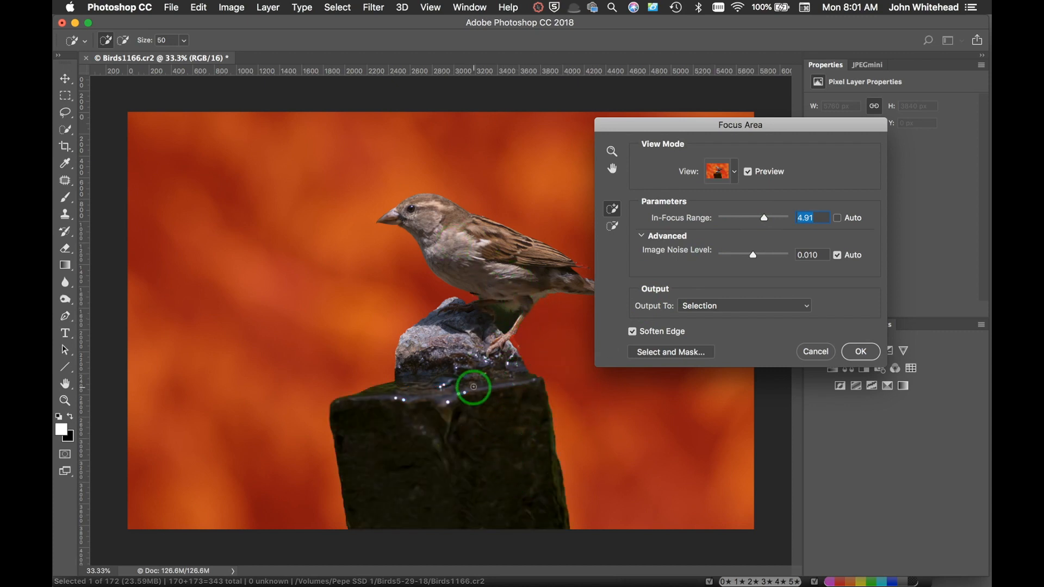
pyautogui.moveTo(473, 387); pyautogui.dragTo(394, 465)
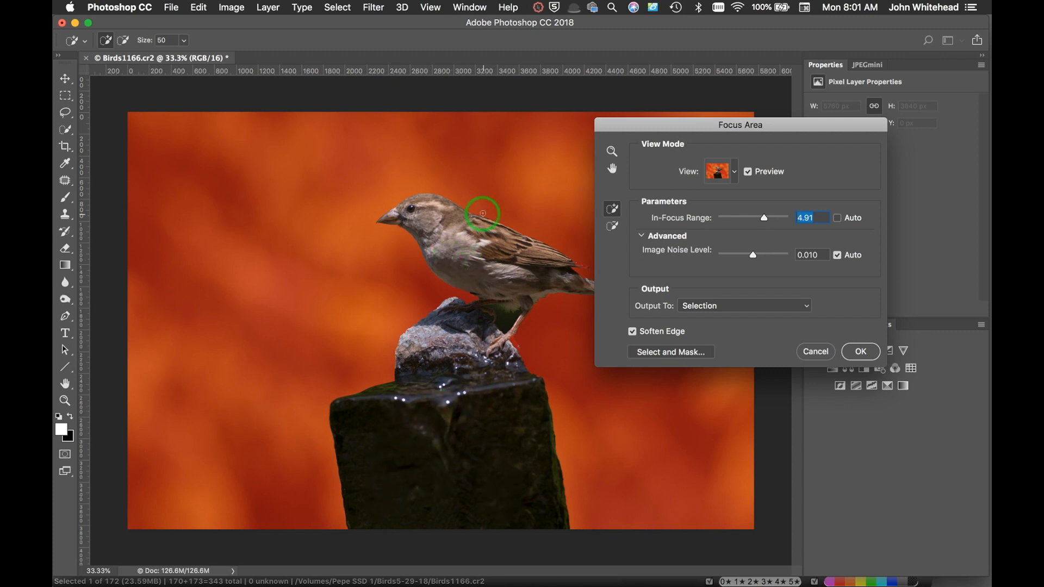
pyautogui.moveTo(306, 281)
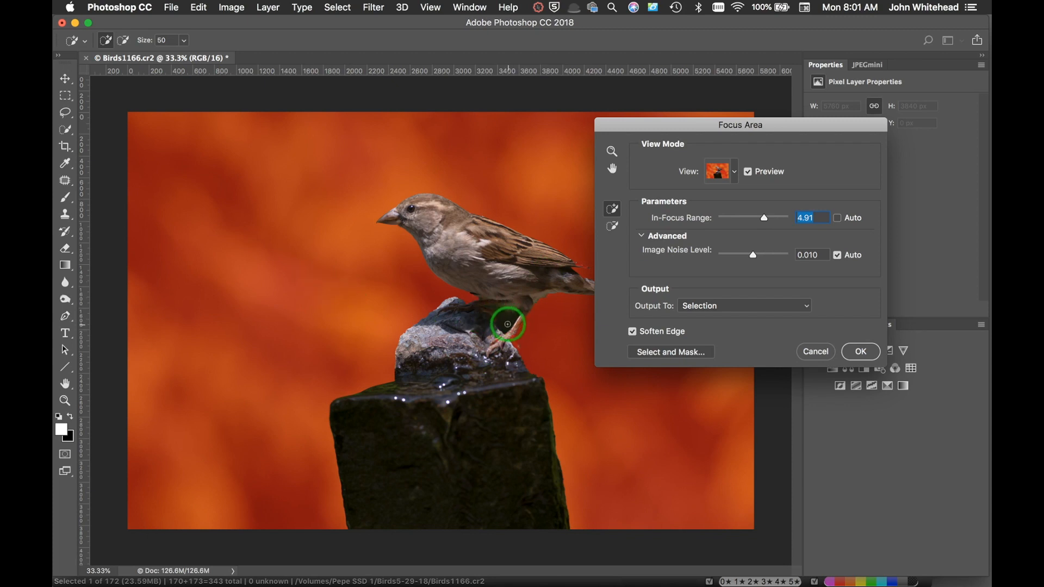
pyautogui.moveTo(709, 255)
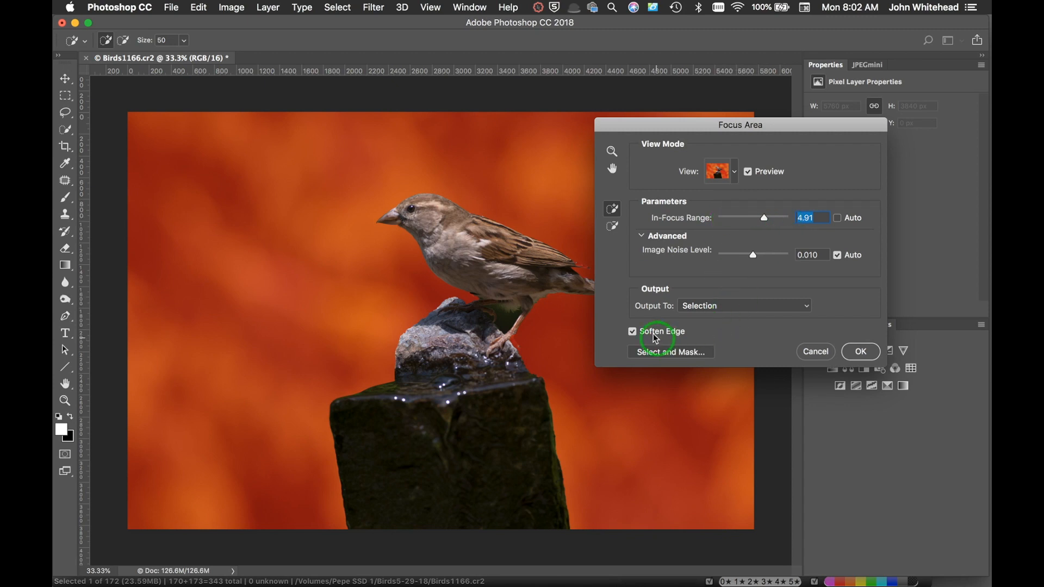
# Keep Soften Edge on and Output To Selection, then confirm the Focus Area result.
pyautogui.click(631, 331)
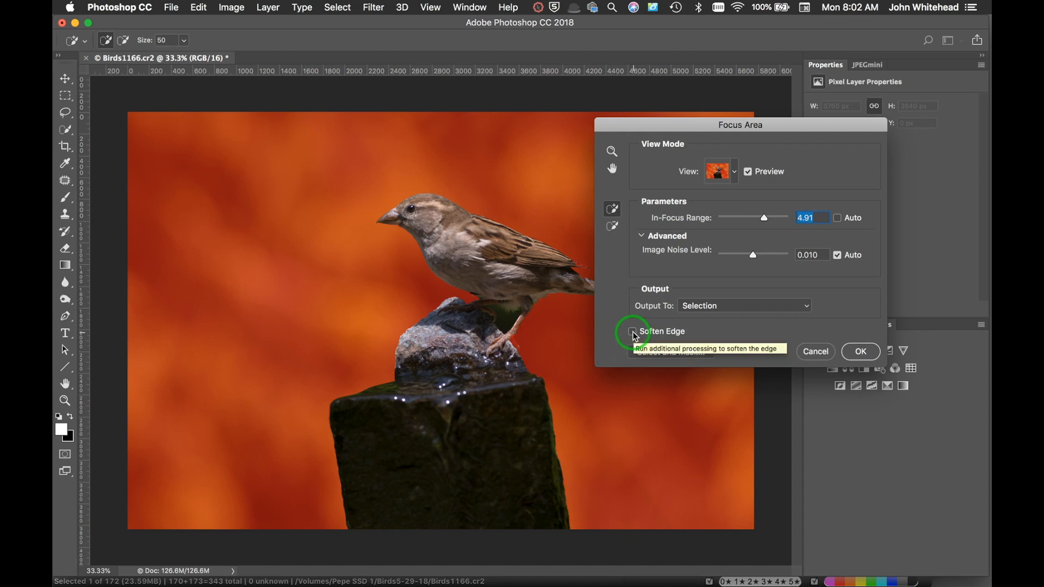
pyautogui.click(631, 332)
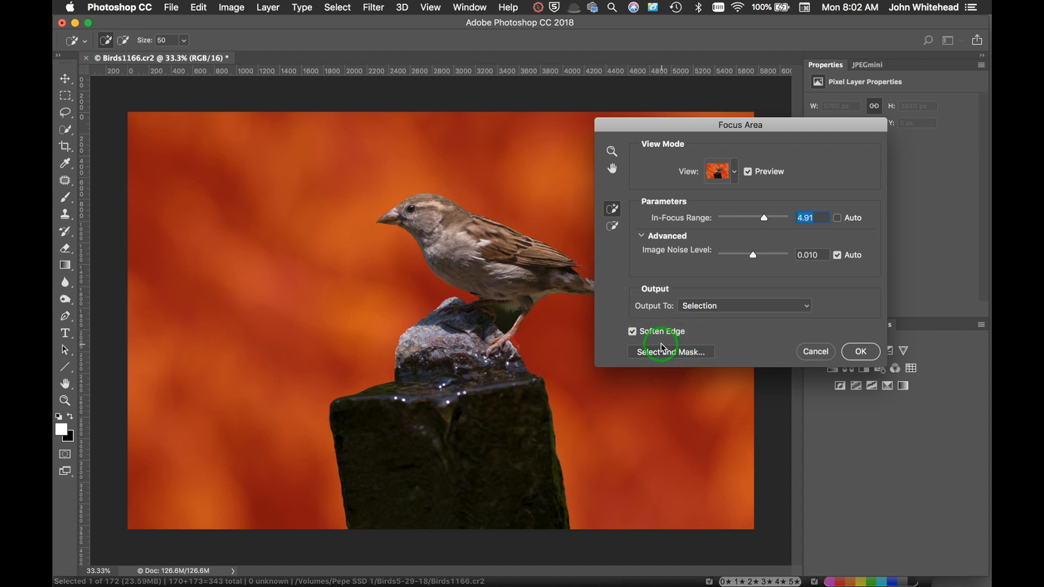
pyautogui.click(740, 305)
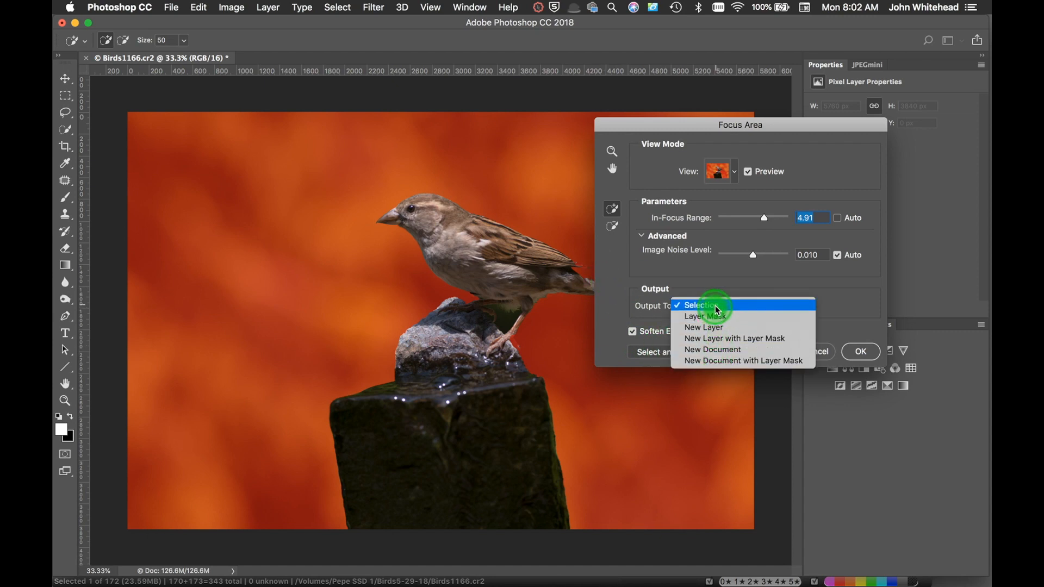
pyautogui.click(699, 304)
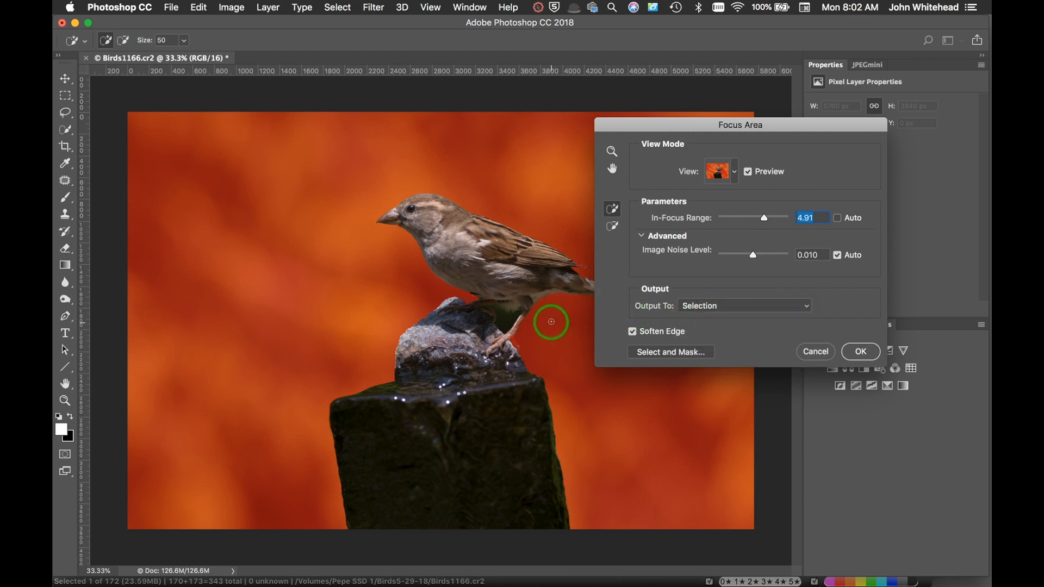
pyautogui.moveTo(591, 291)
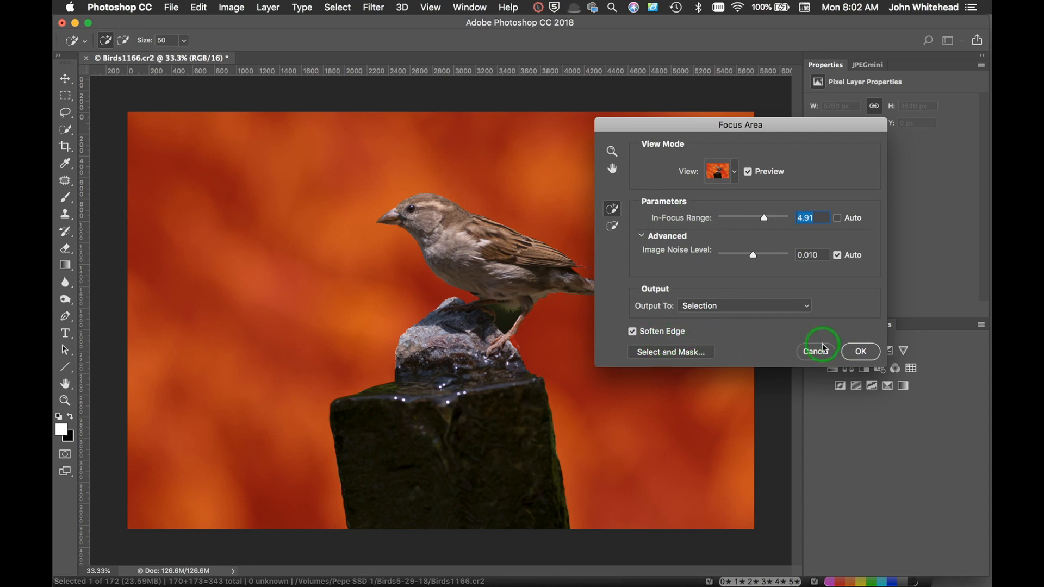
pyautogui.moveTo(654, 354)
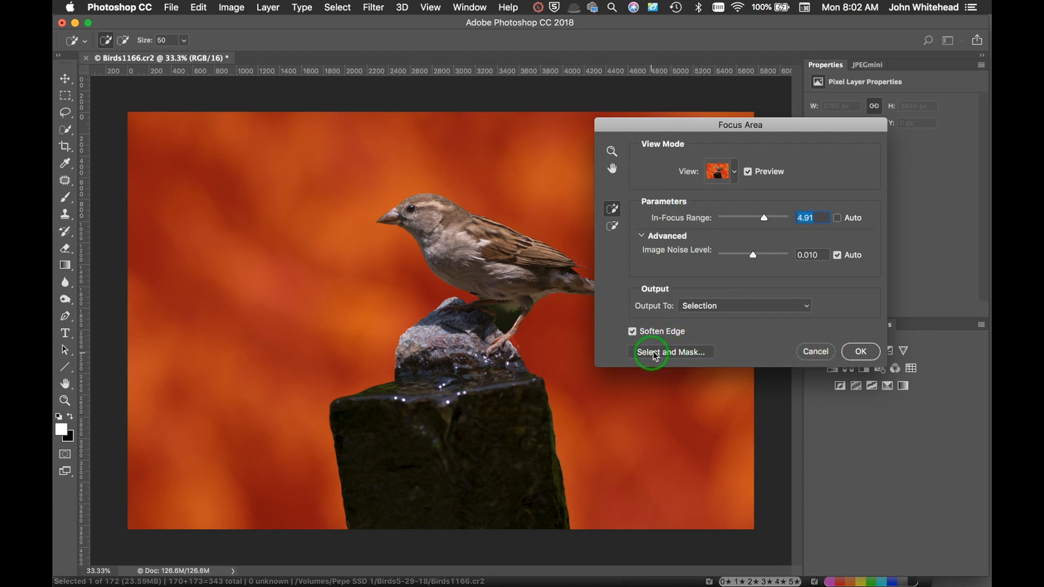
pyautogui.moveTo(670, 351)
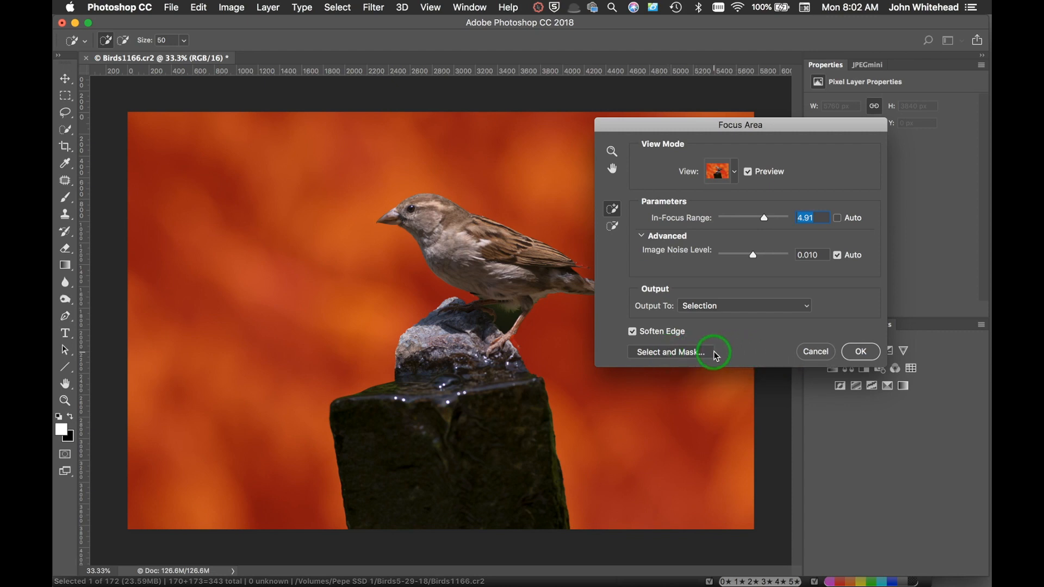
pyautogui.moveTo(844, 358)
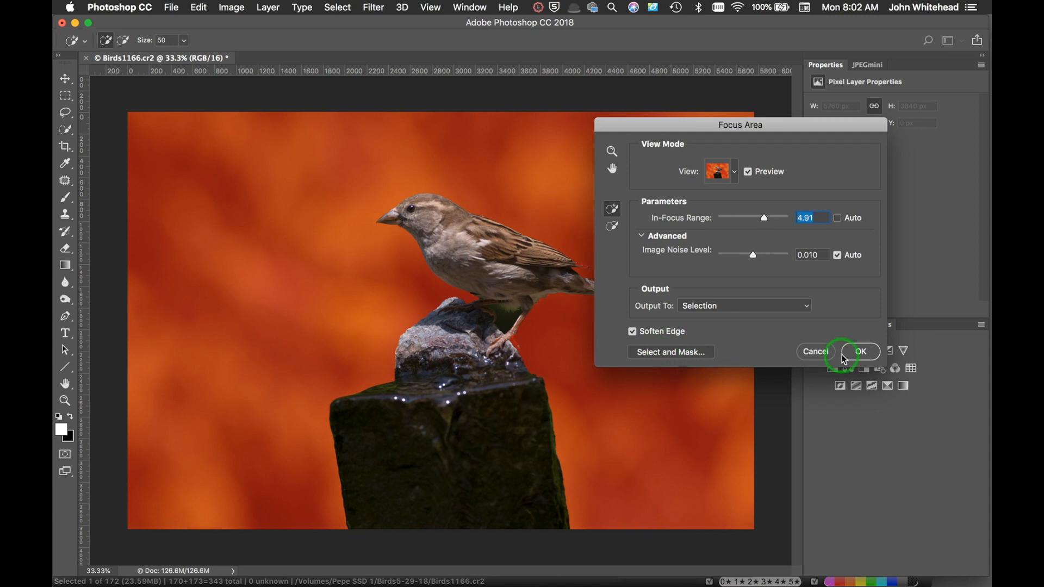
pyautogui.click(861, 351)
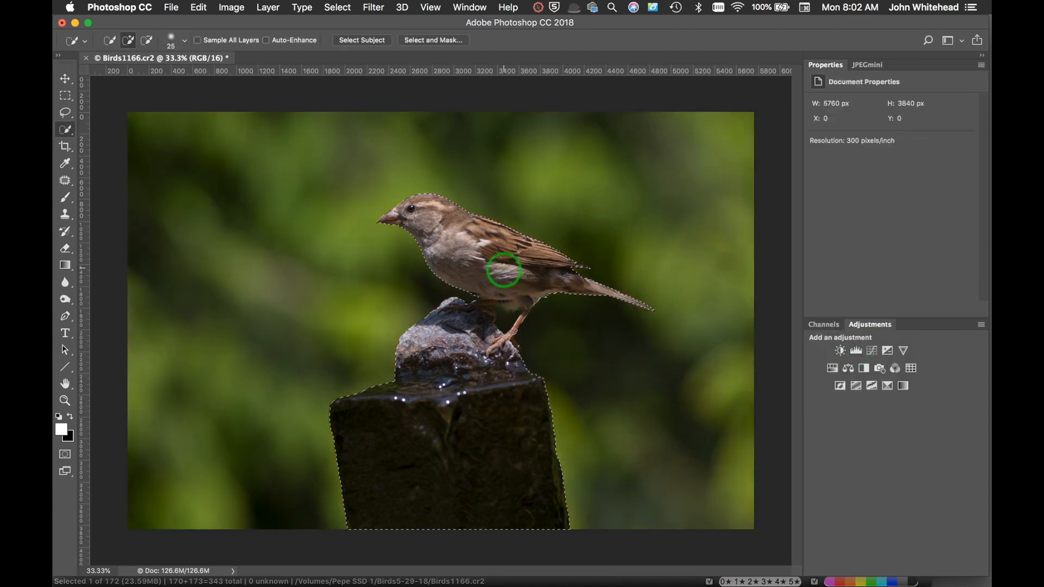
pyautogui.moveTo(425, 123)
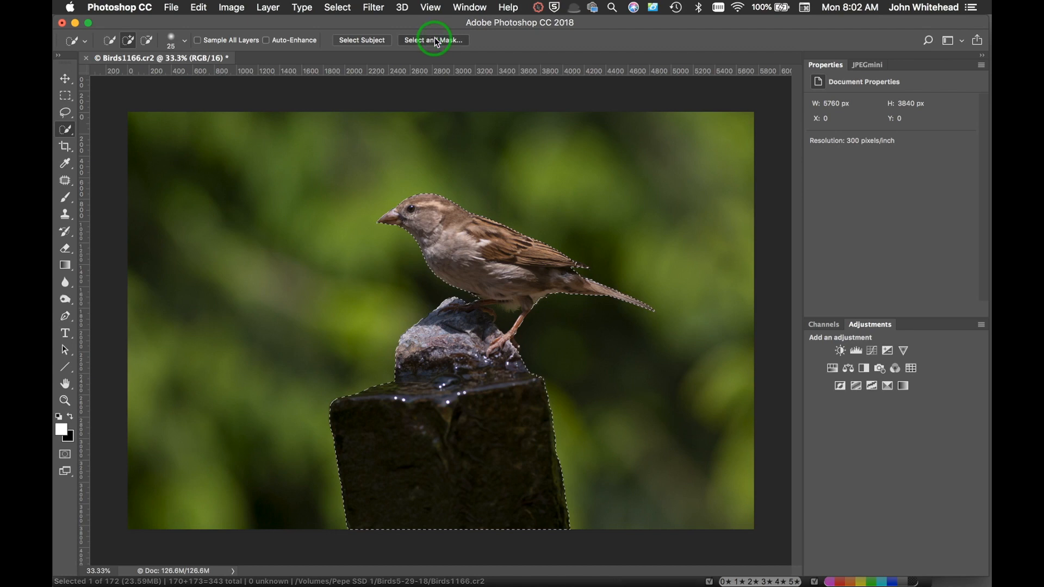
# In Select and Mask, refine edges along the sparrow's head and back feathers.
pyautogui.click(432, 40)
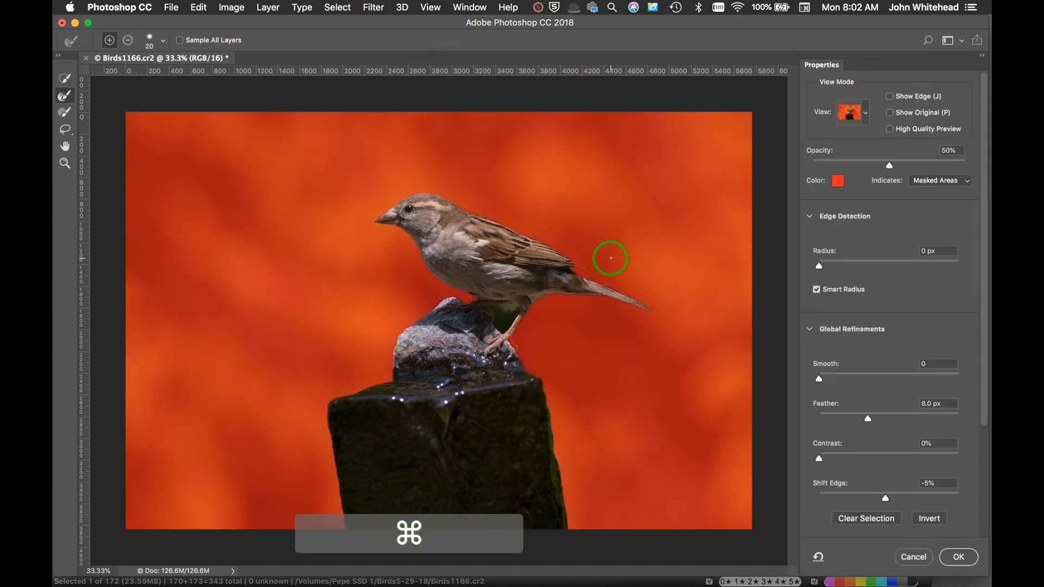
pyautogui.press('cmd+=')
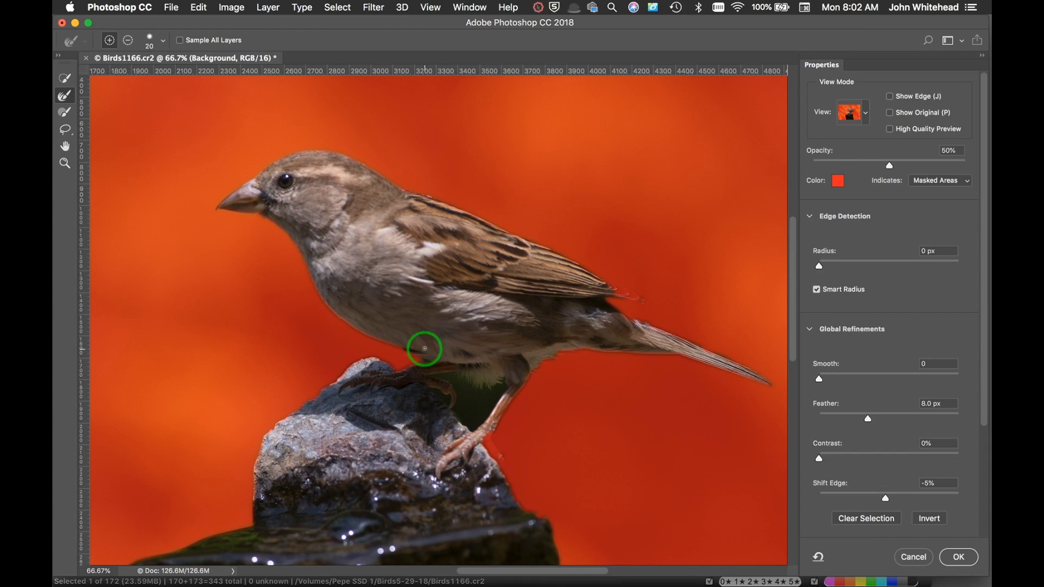
pyautogui.moveTo(295, 280)
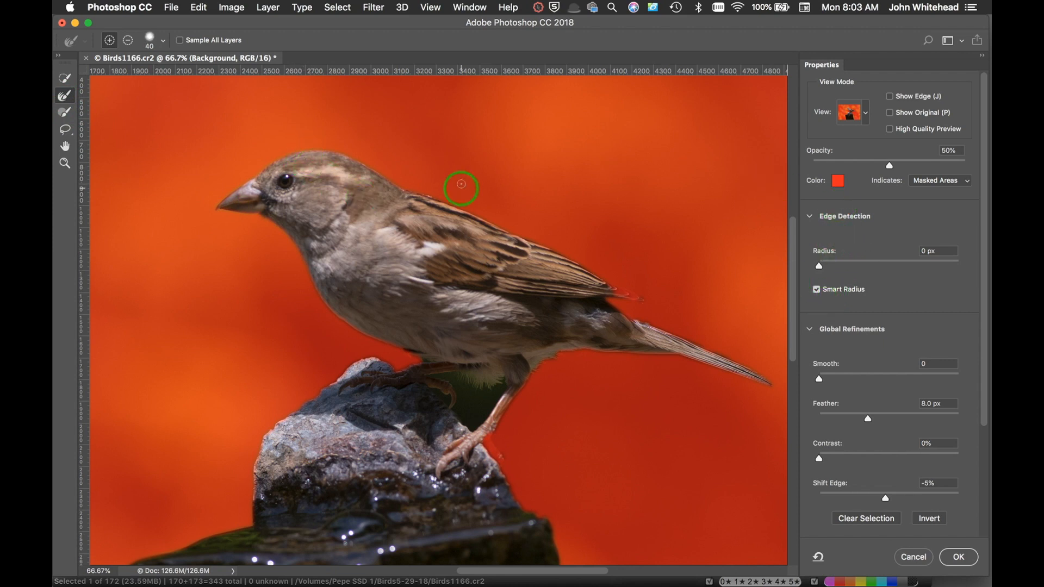
pyautogui.moveTo(461, 185); pyautogui.dragTo(283, 157)
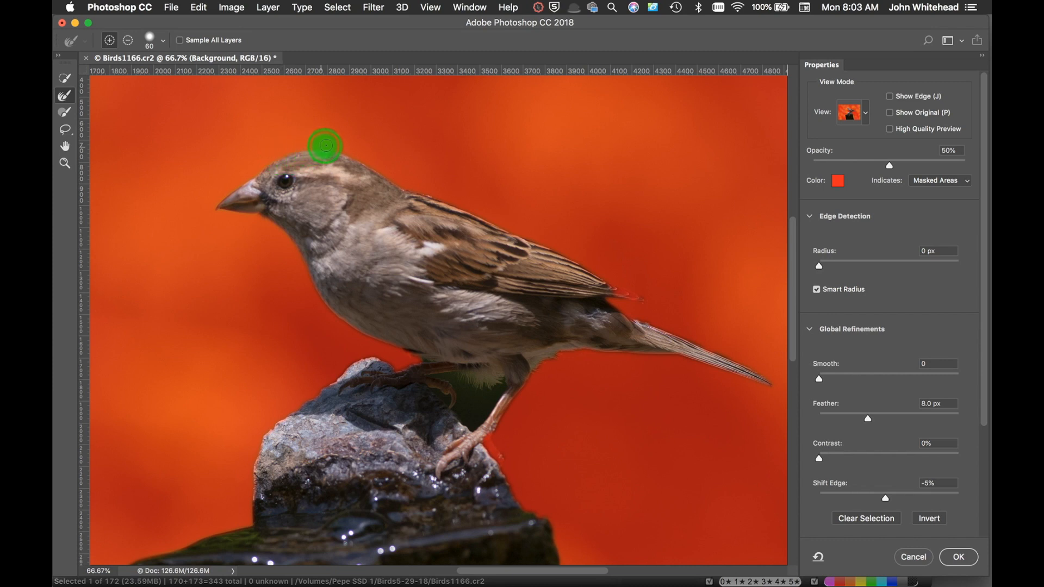
pyautogui.moveTo(325, 145); pyautogui.dragTo(418, 193)
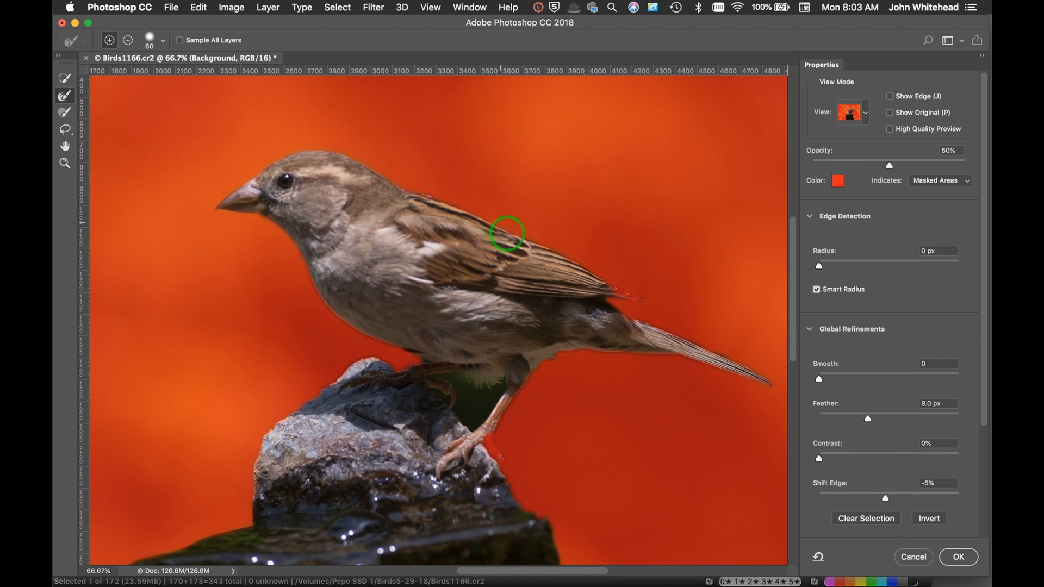
pyautogui.moveTo(508, 234); pyautogui.dragTo(609, 281)
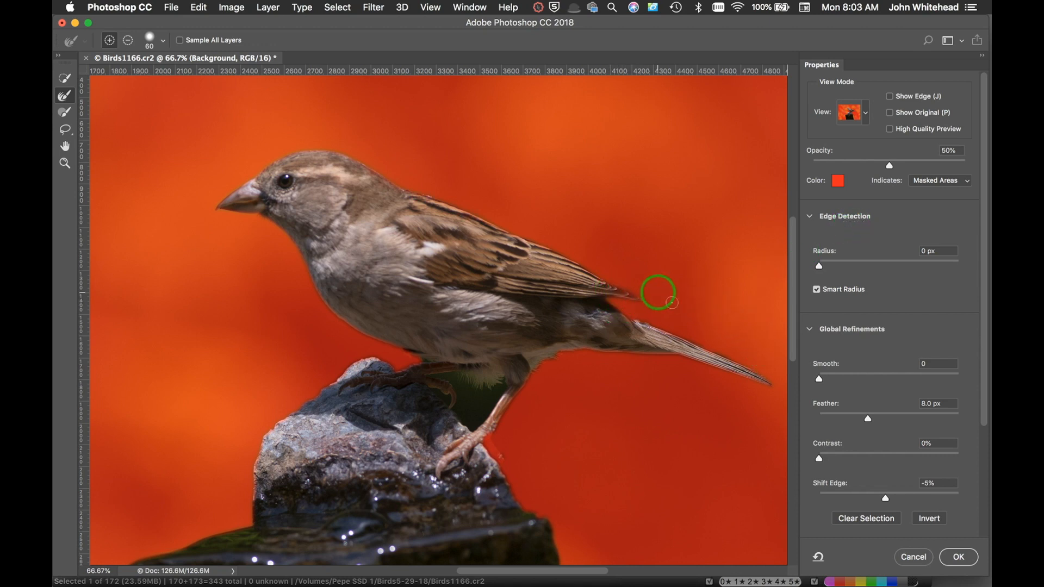
# Output as New Layer with Layer Mask, hide the Background layer and deselect.
pyautogui.click(957, 556)
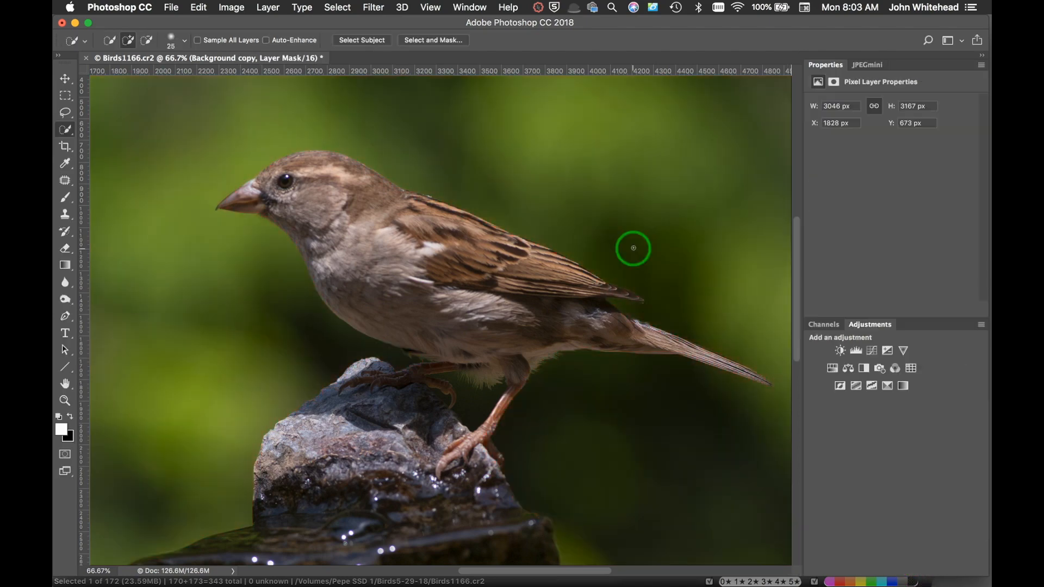
pyautogui.click(336, 8)
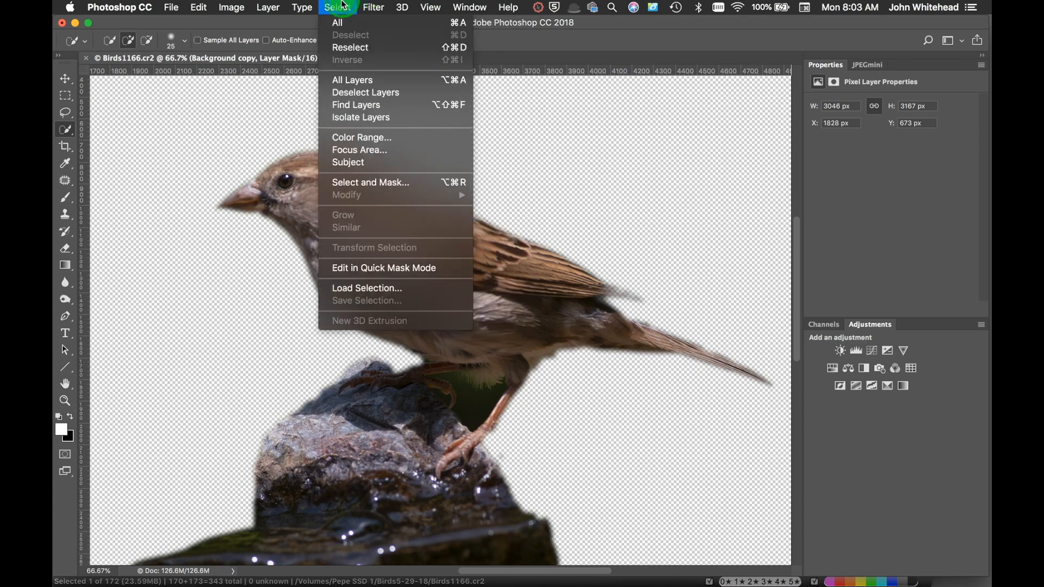
pyautogui.click(347, 162)
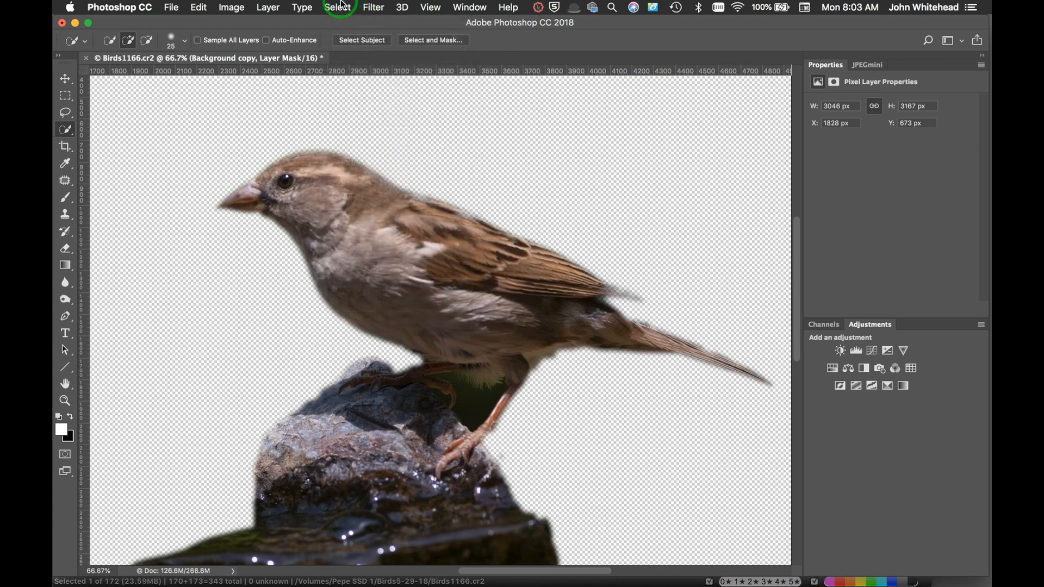
pyautogui.press('cmd')
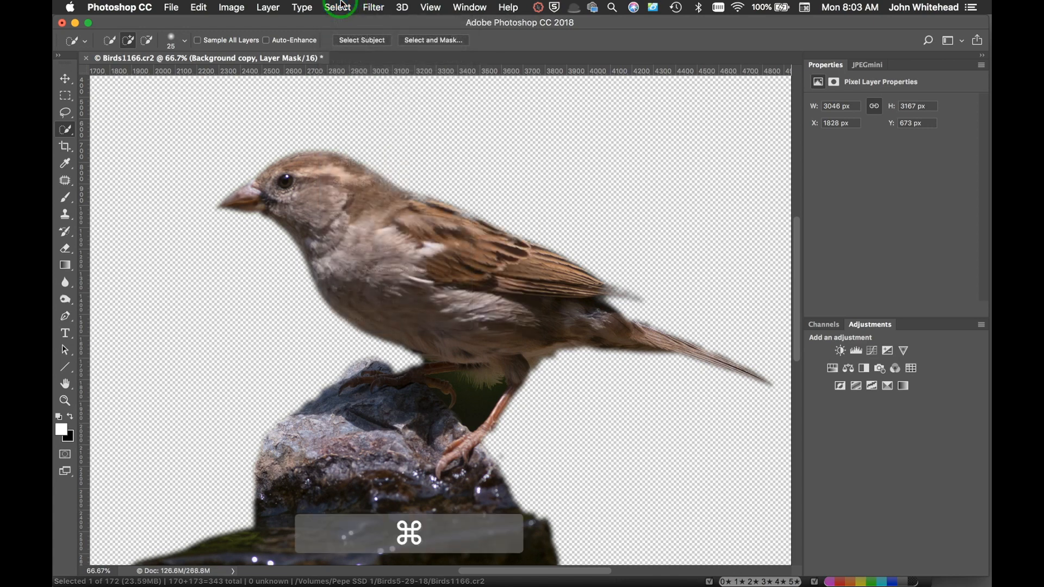